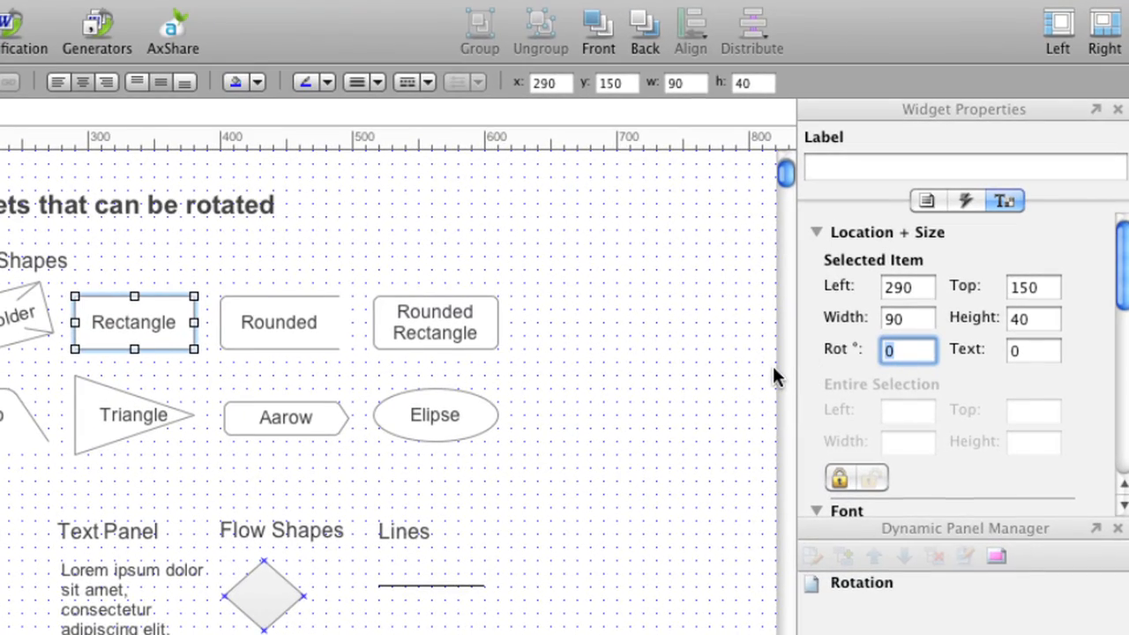
Step: Set the selected widget's rotation to 45 in Location + Size
{"action": "type", "text": "45"}
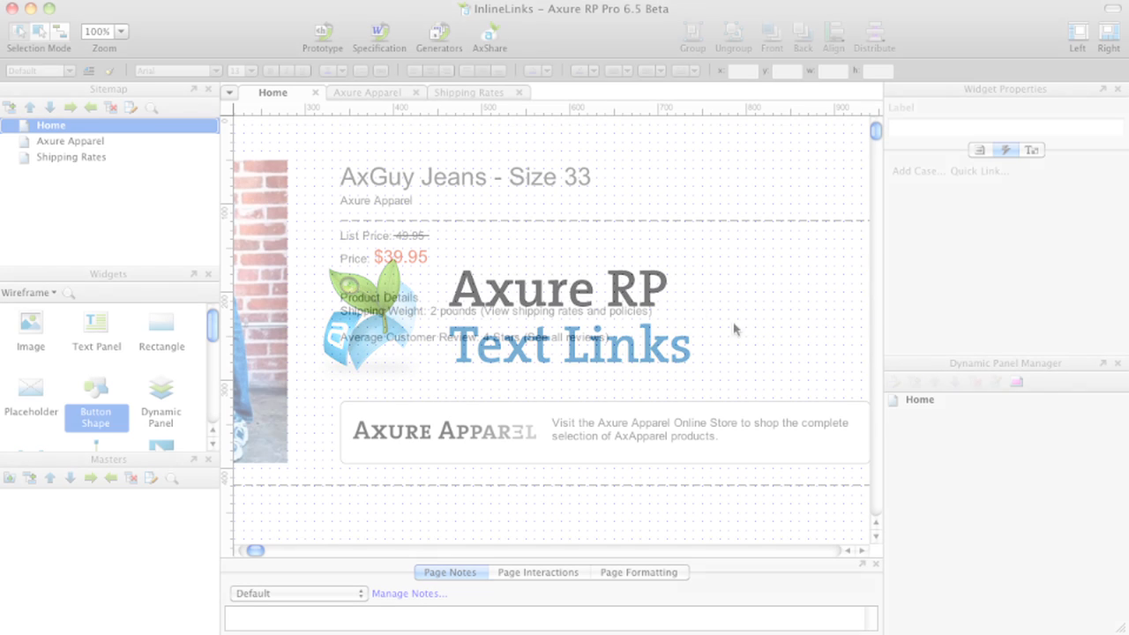
Step: Select words in the subtitle text and add an inline text link to them
{"action": "left_click", "coordinate": [374, 201]}
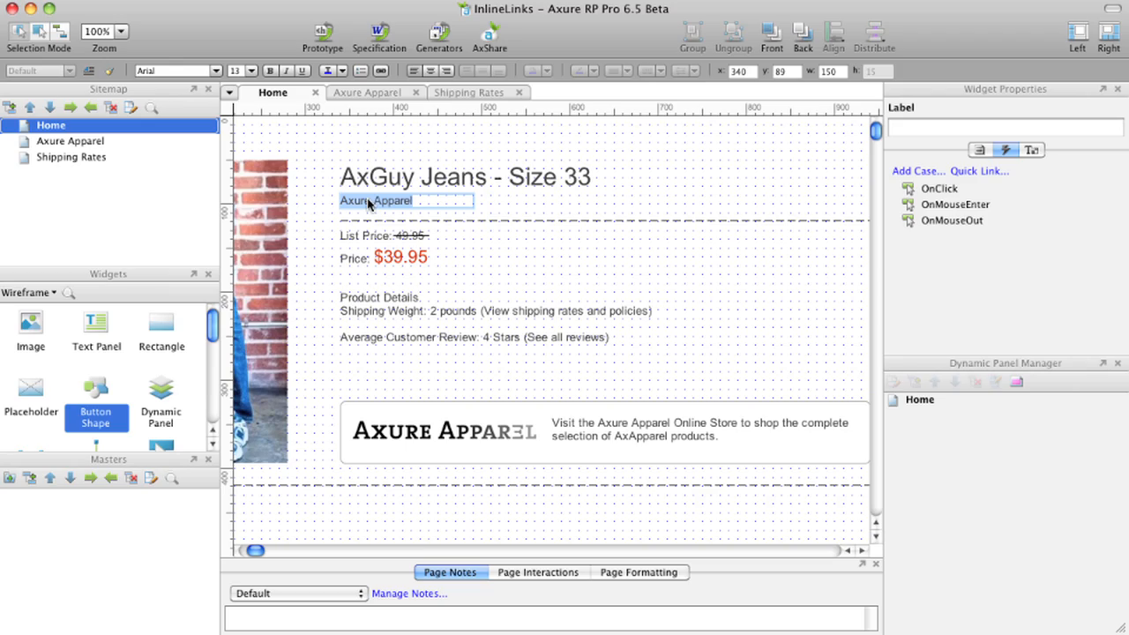
{"action": "left_click", "coordinate": [386, 25]}
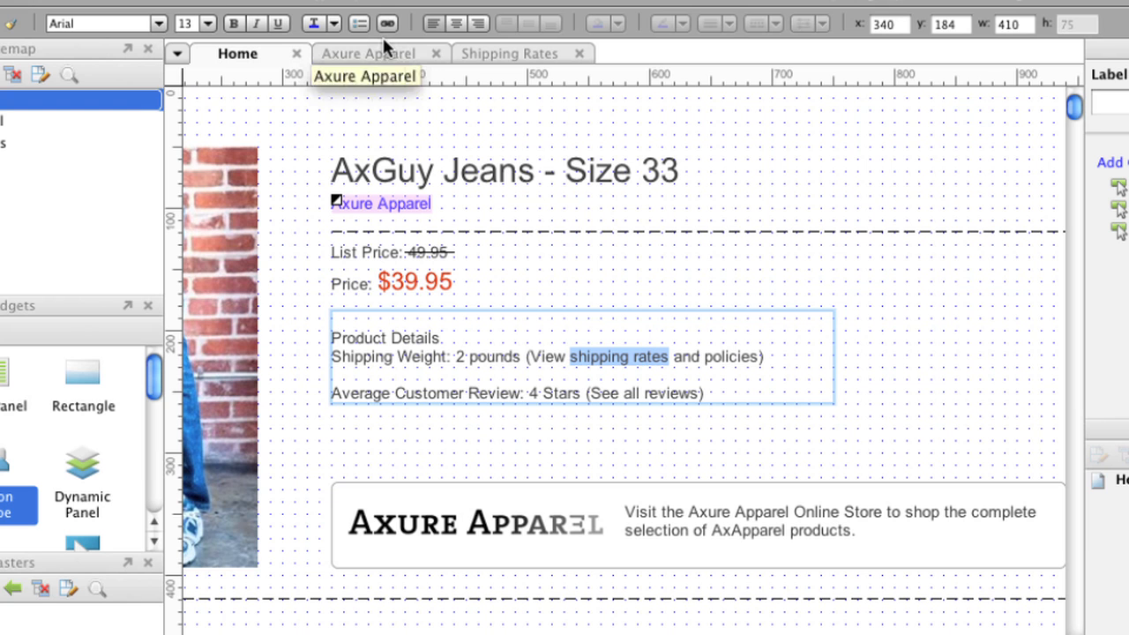
{"action": "left_click", "coordinate": [386, 22]}
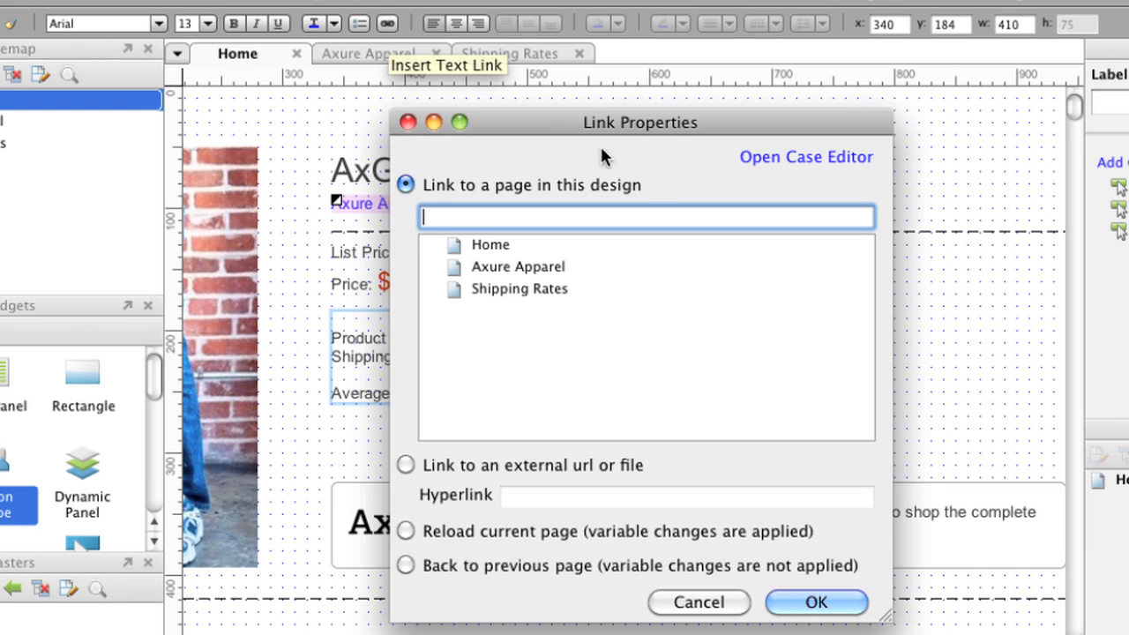
Step: In the case editor, make the link open the Shipping Rates page in a new window/tab
{"action": "left_click", "coordinate": [805, 156]}
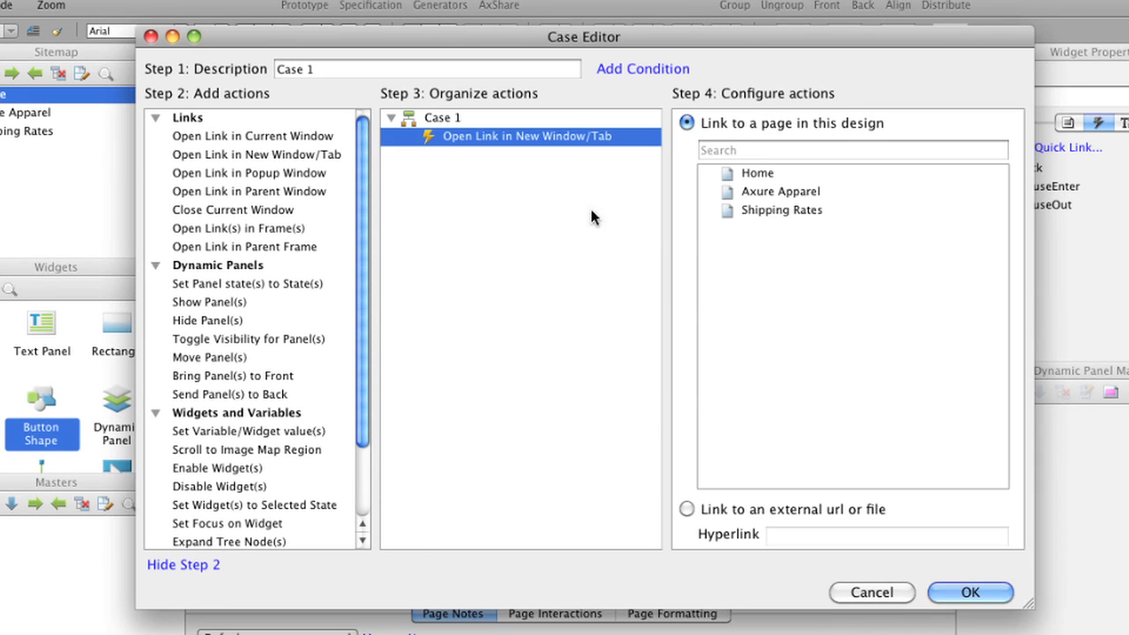
{"action": "left_click", "coordinate": [780, 210]}
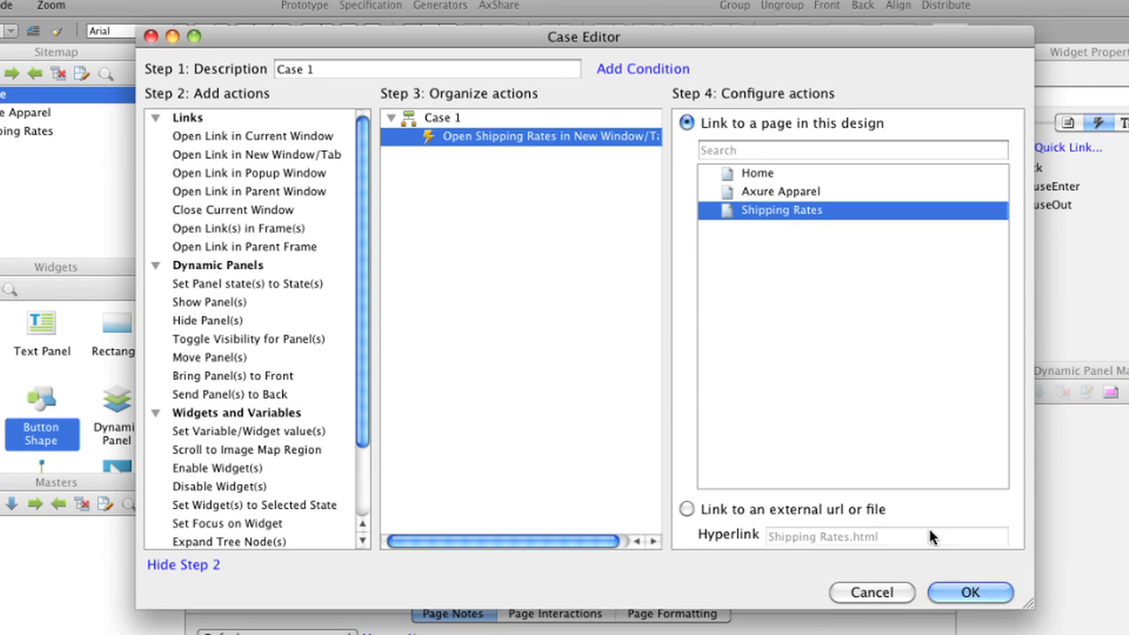
{"action": "left_click", "coordinate": [970, 593]}
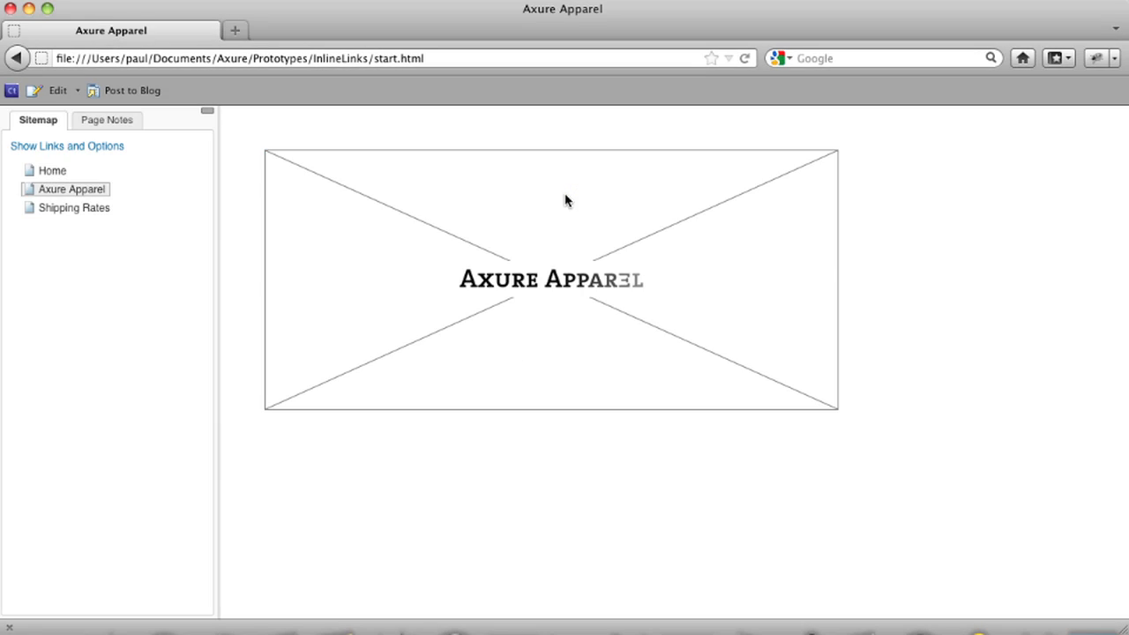
Step: Load the Home page from the browser preview's sitemap pane
{"action": "left_click", "coordinate": [51, 170]}
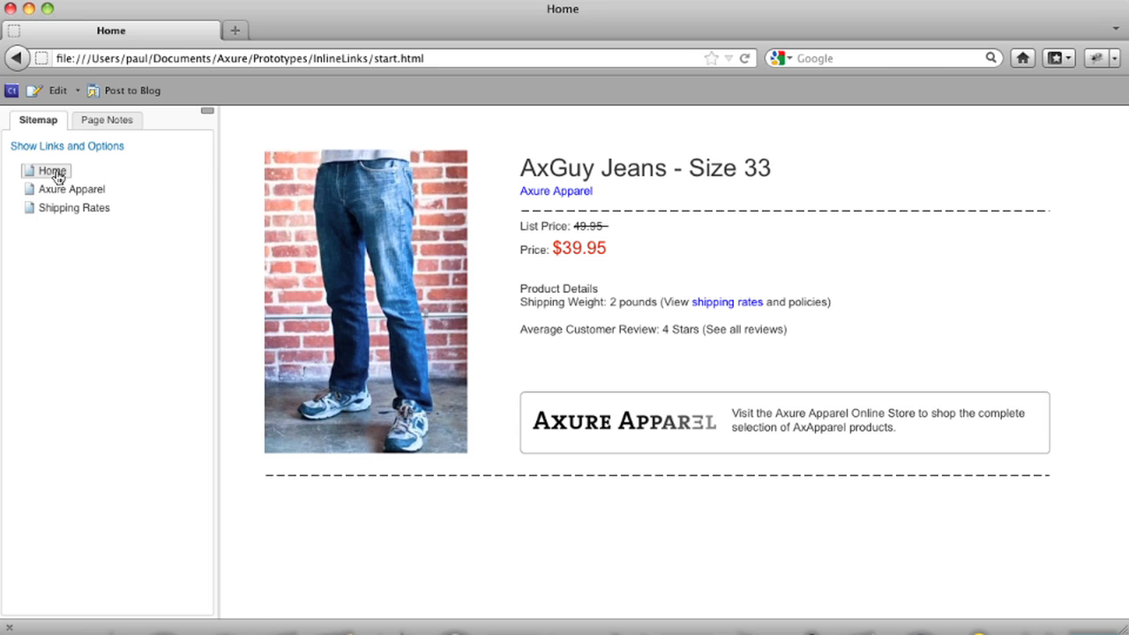
{"action": "mouse_move", "coordinate": [727, 302]}
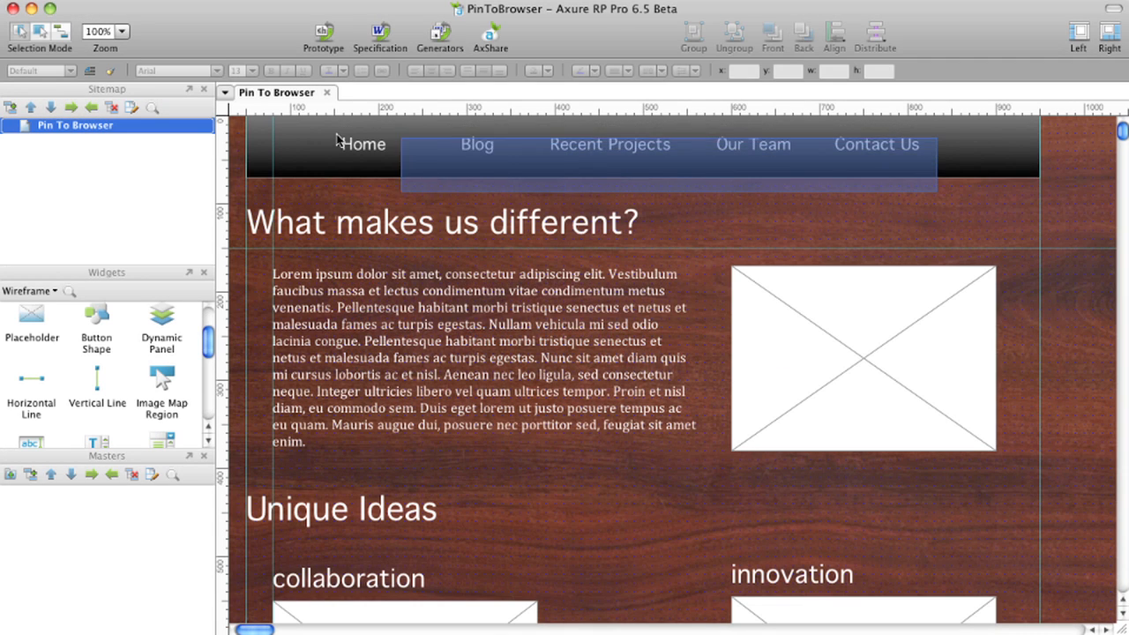
Step: Convert the navigation bar into a dynamic panel
{"action": "right_click", "coordinate": [362, 145]}
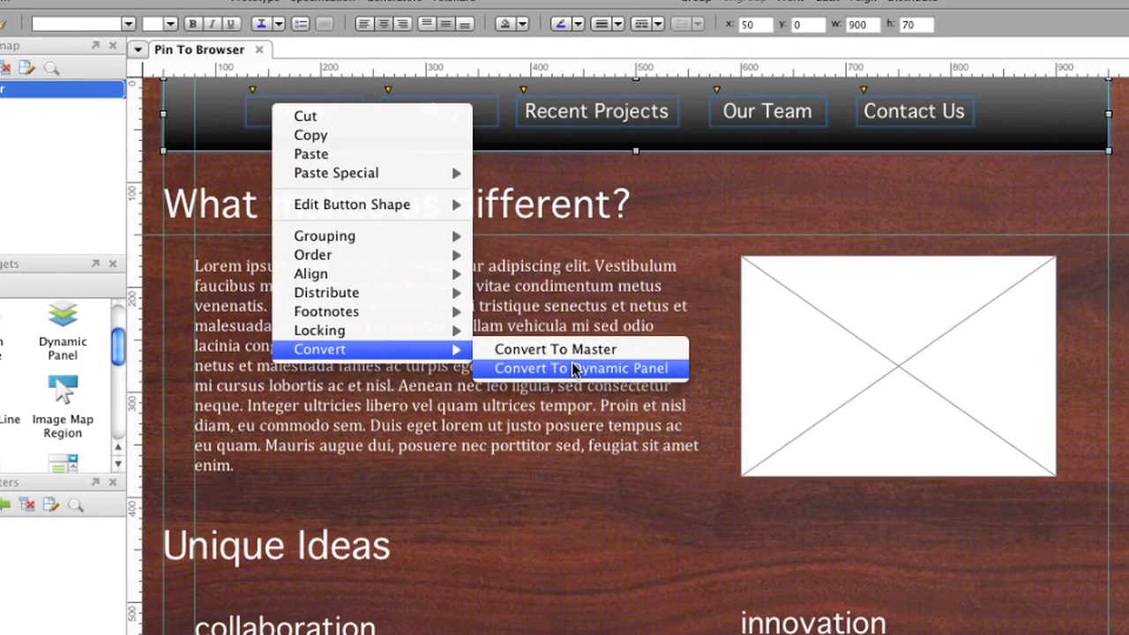
{"action": "left_click", "coordinate": [583, 369]}
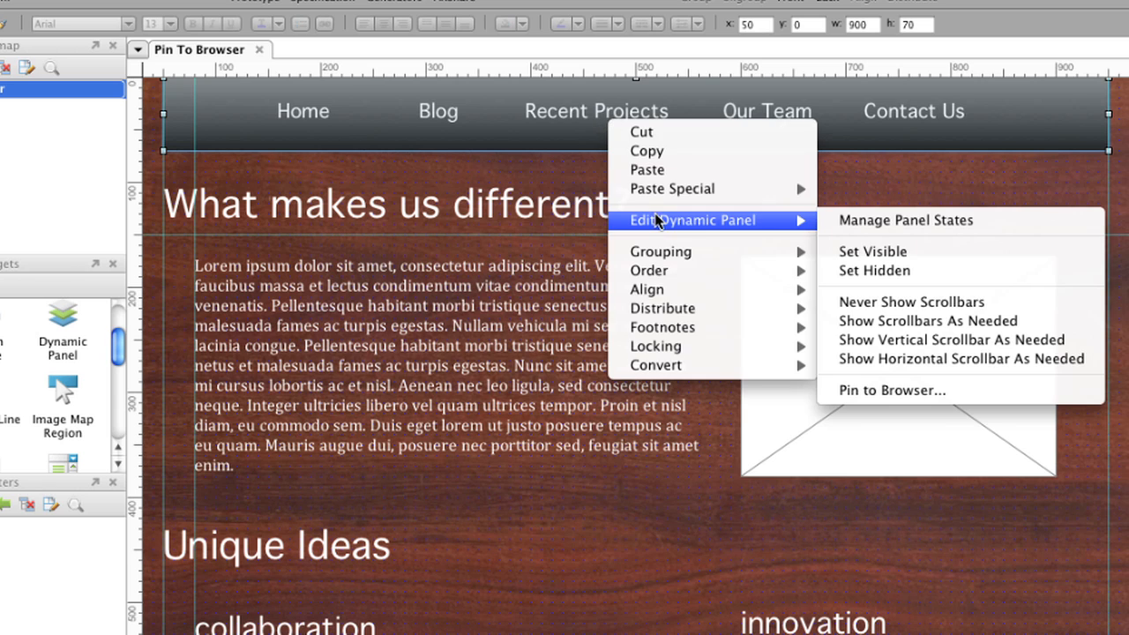
{"action": "mouse_move", "coordinate": [924, 404]}
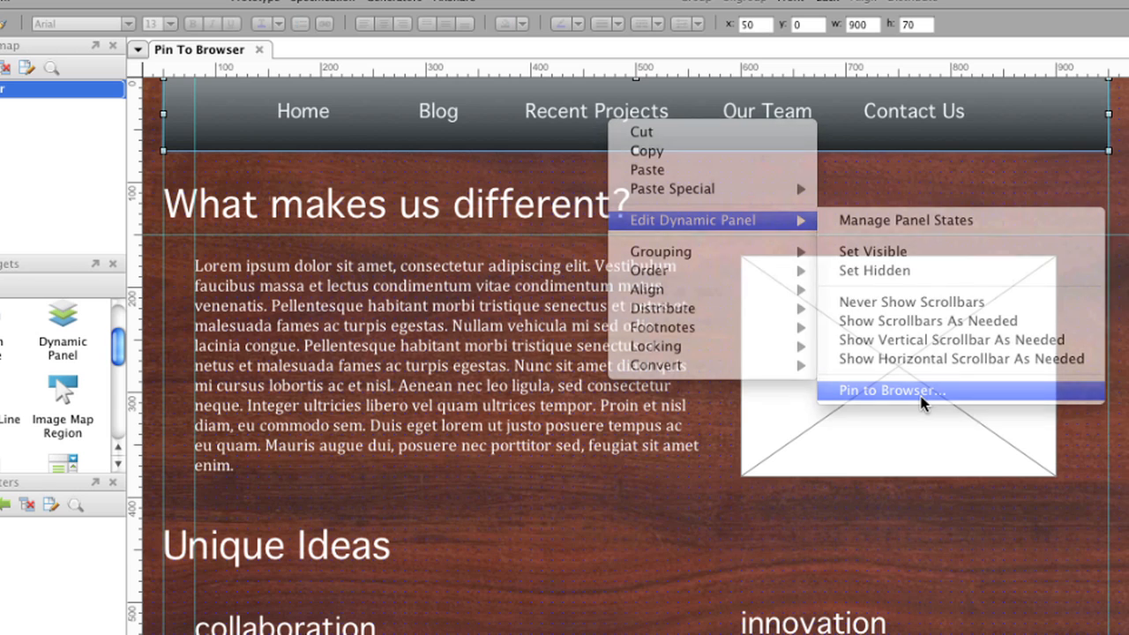
Step: Pin the navigation panel to the browser window via Pin to Browser settings
{"action": "left_click", "coordinate": [891, 390]}
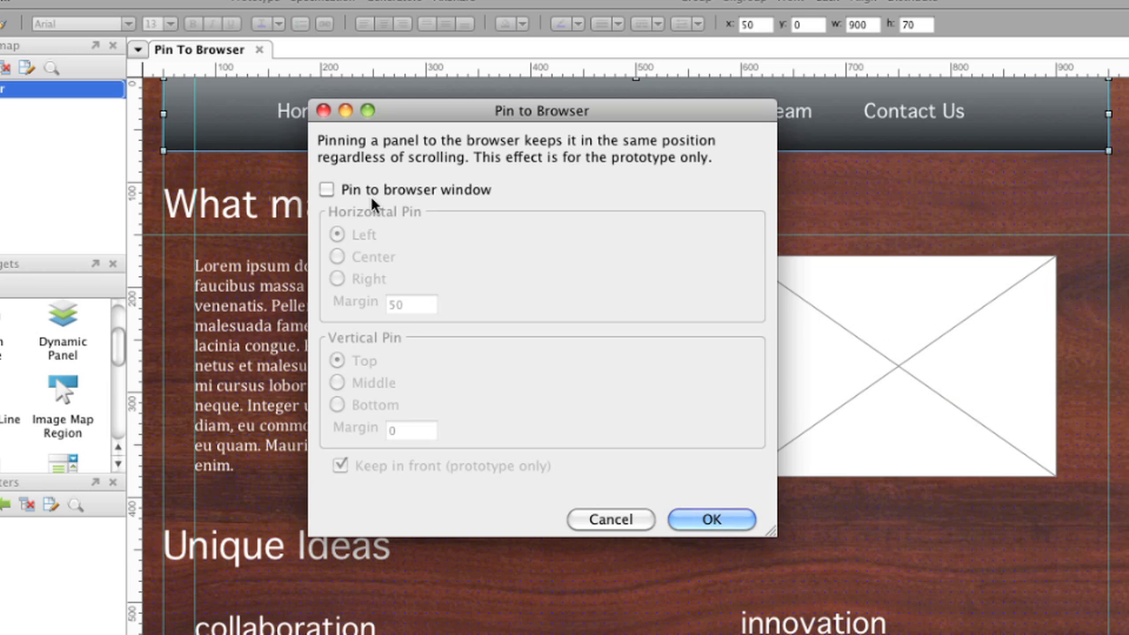
{"action": "left_click", "coordinate": [326, 190]}
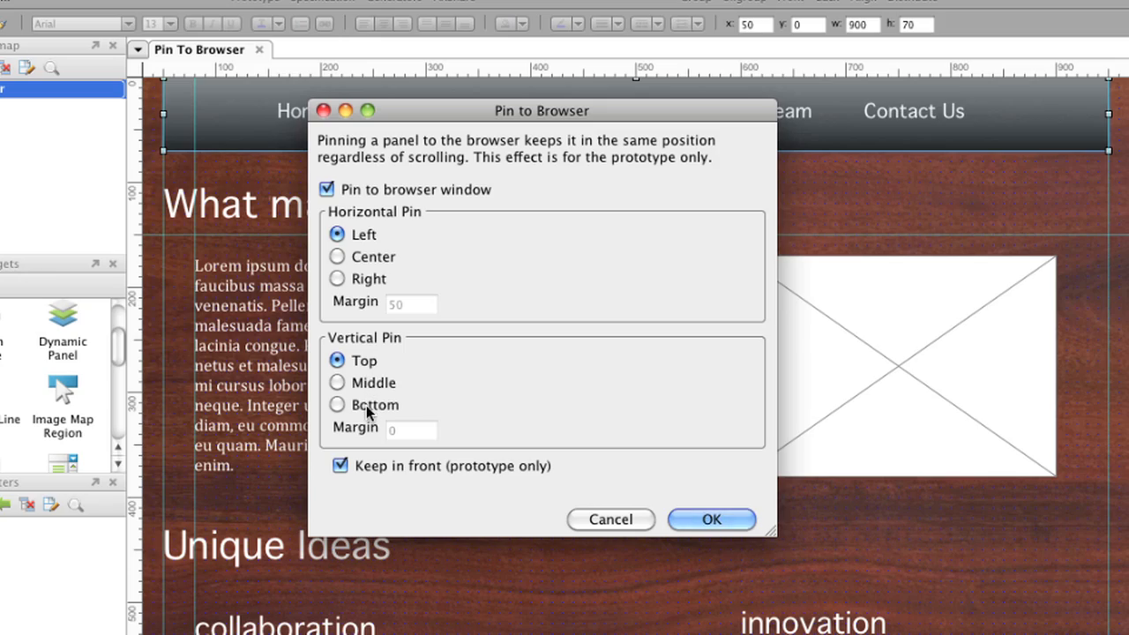
{"action": "left_click", "coordinate": [711, 518]}
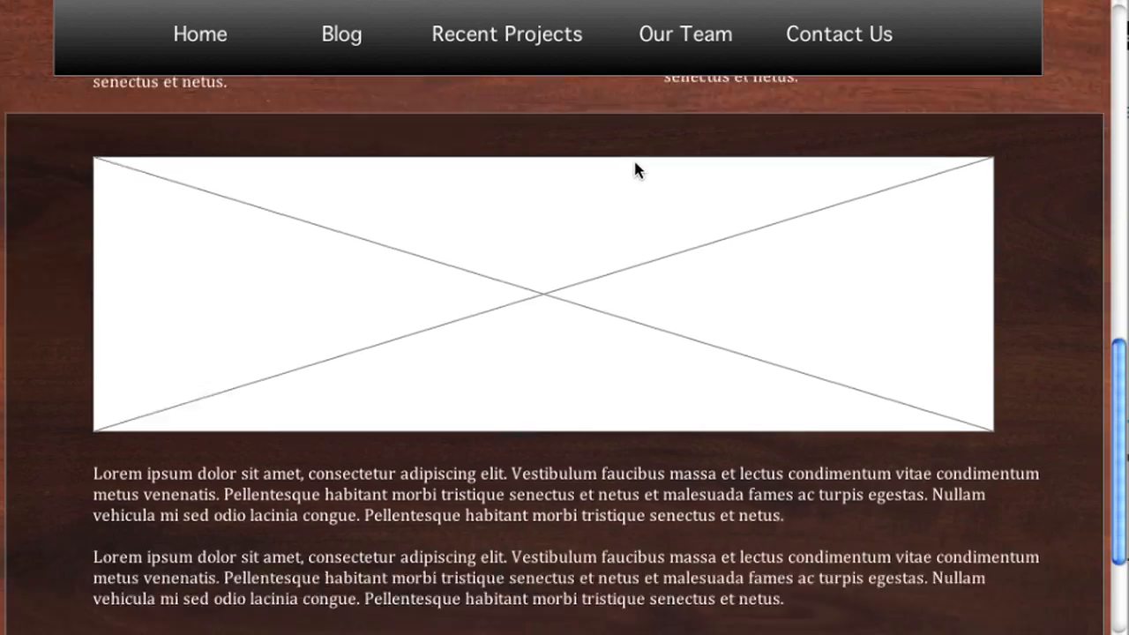
Step: Scroll the preview page down to watch the pinned menu bar stay fixed
{"action": "scroll", "scroll_direction": "down", "scroll_amount": 3}
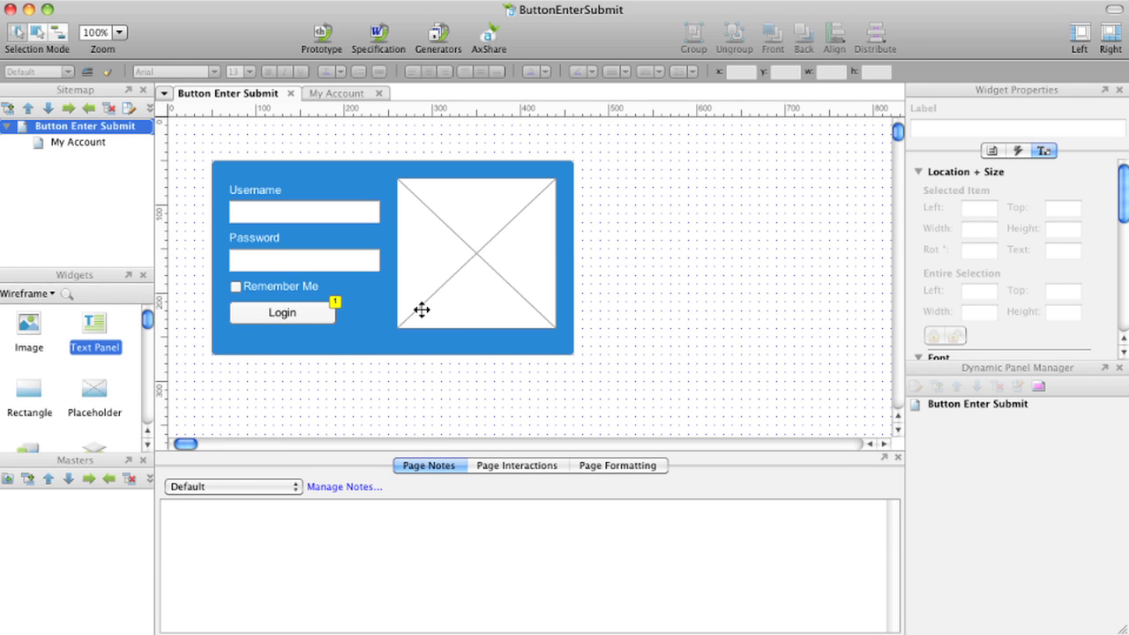
Step: Assign LoginButton as the password field's submit button and confirm
{"action": "left_click", "coordinate": [303, 259]}
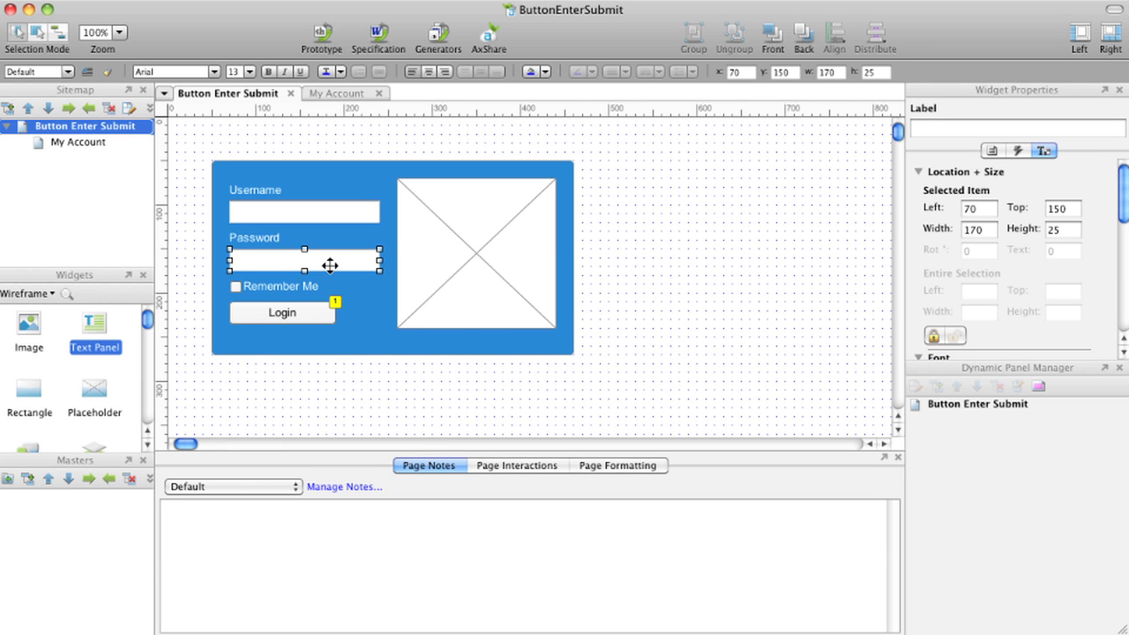
{"action": "right_click", "coordinate": [303, 265]}
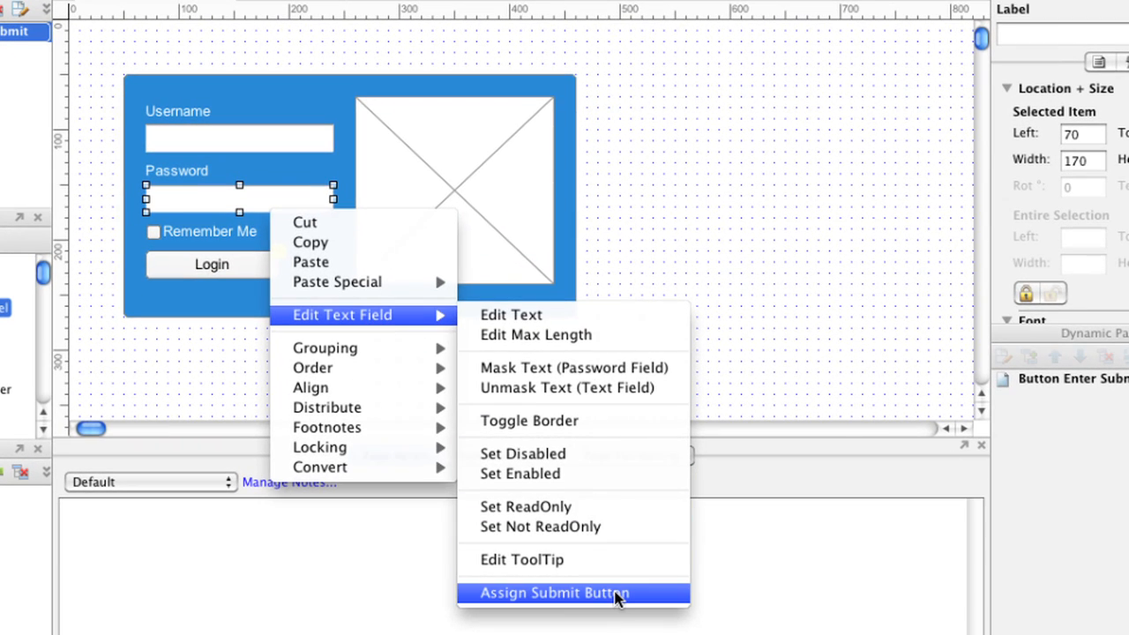
{"action": "left_click", "coordinate": [554, 592]}
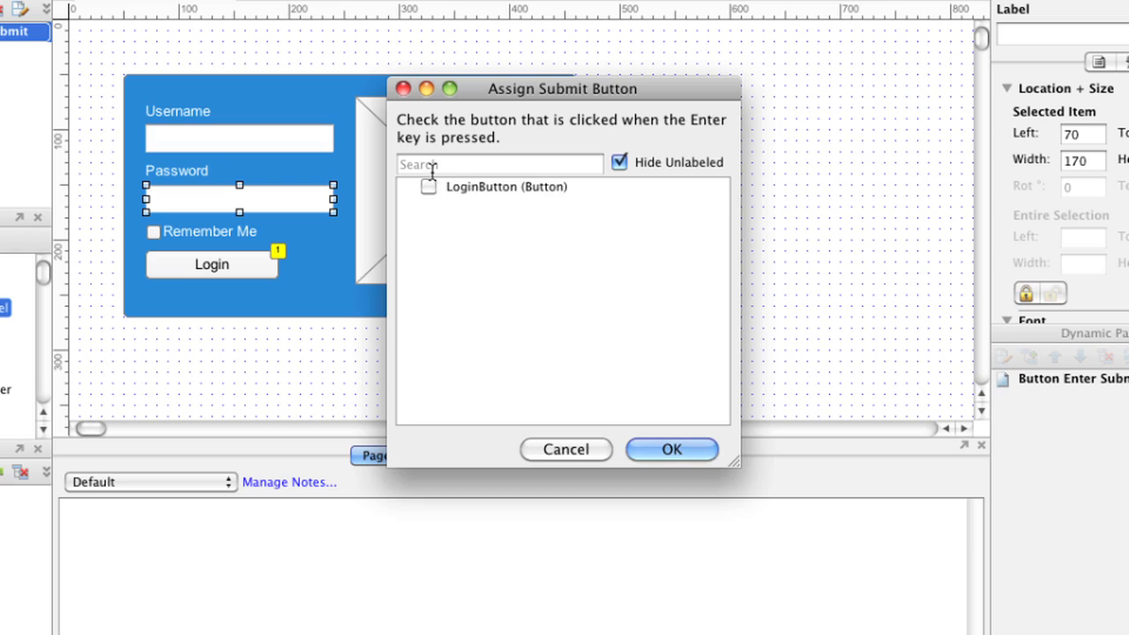
{"action": "left_click", "coordinate": [429, 187]}
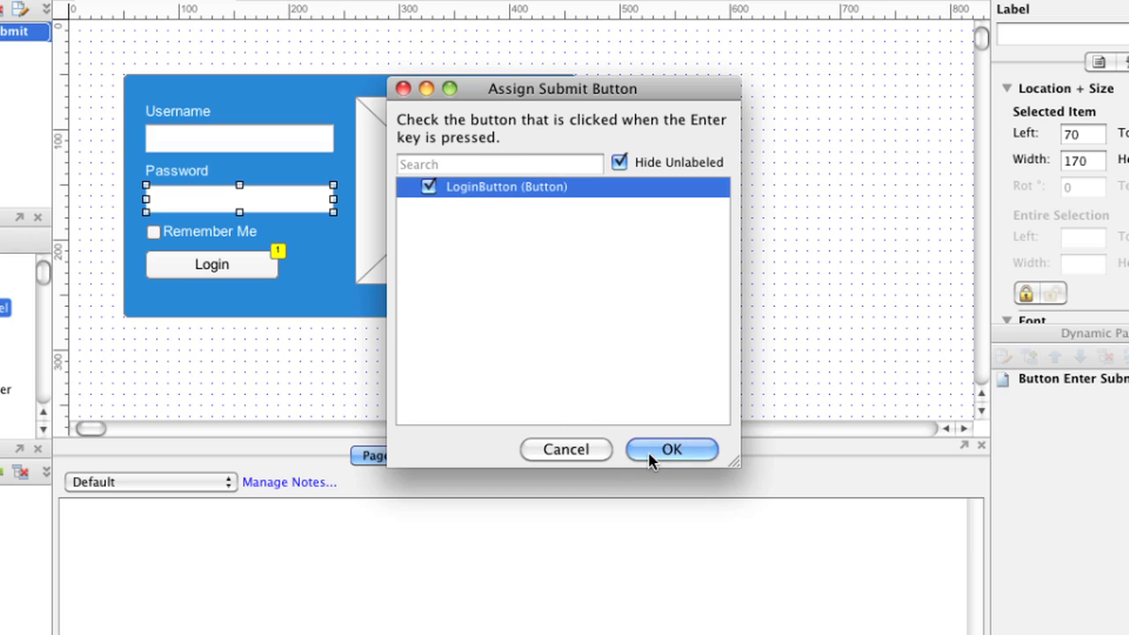
{"action": "left_click", "coordinate": [670, 450]}
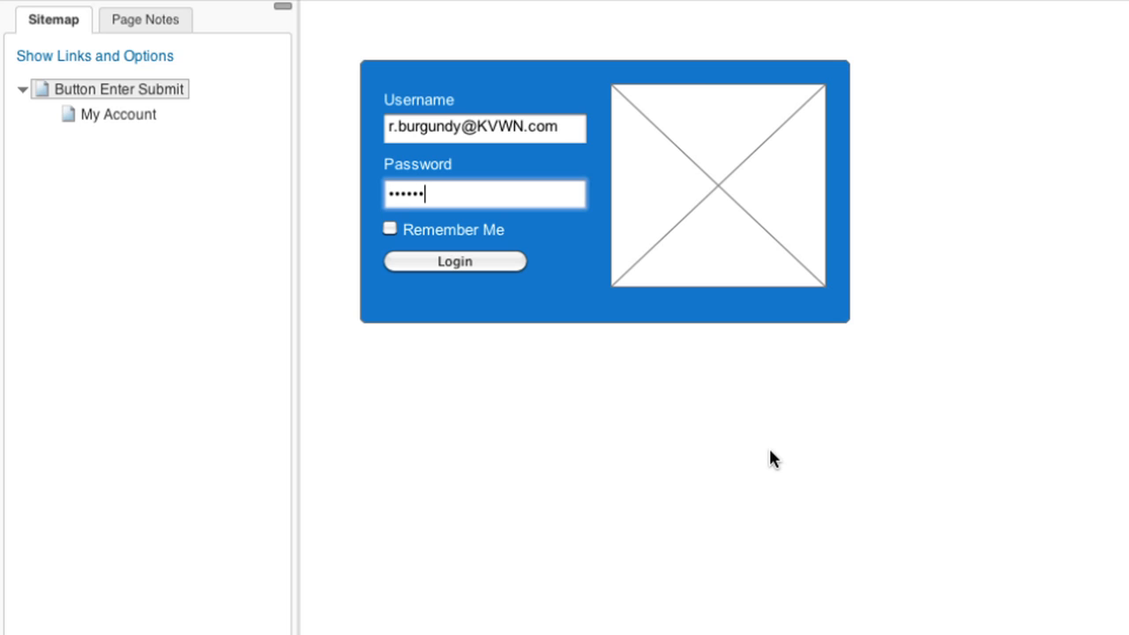
{"action": "left_click", "coordinate": [455, 261]}
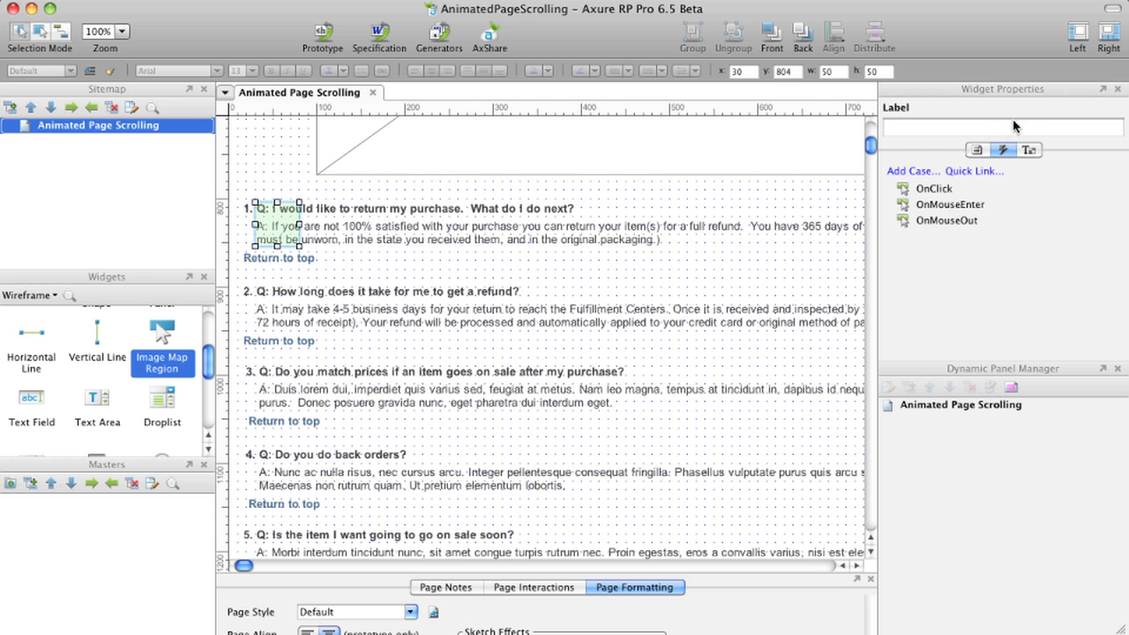
Step: Add a Scroll to Image Map Region action targeting Question1, vertical only with swing easing
{"action": "type", "text": "Question"}
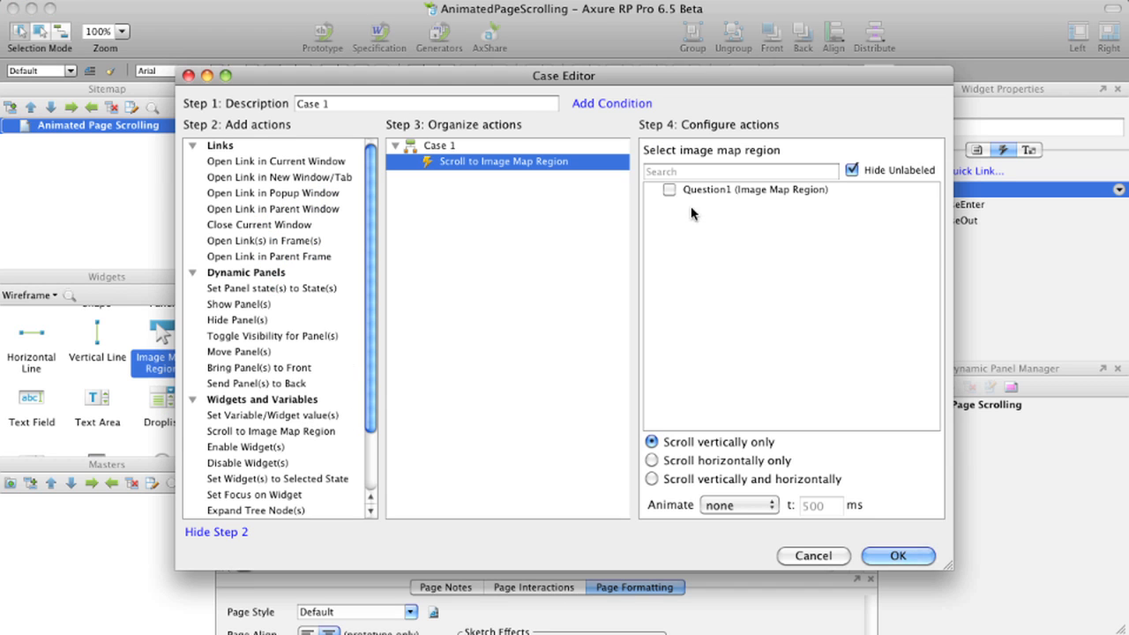
{"action": "left_click", "coordinate": [670, 190]}
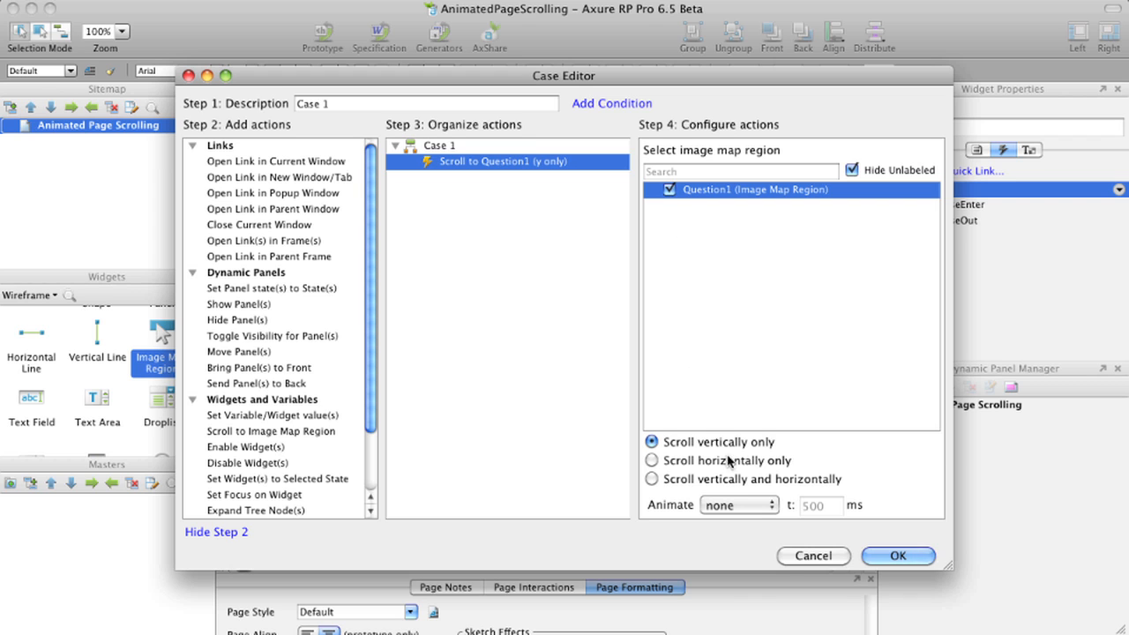
{"action": "left_click", "coordinate": [739, 504]}
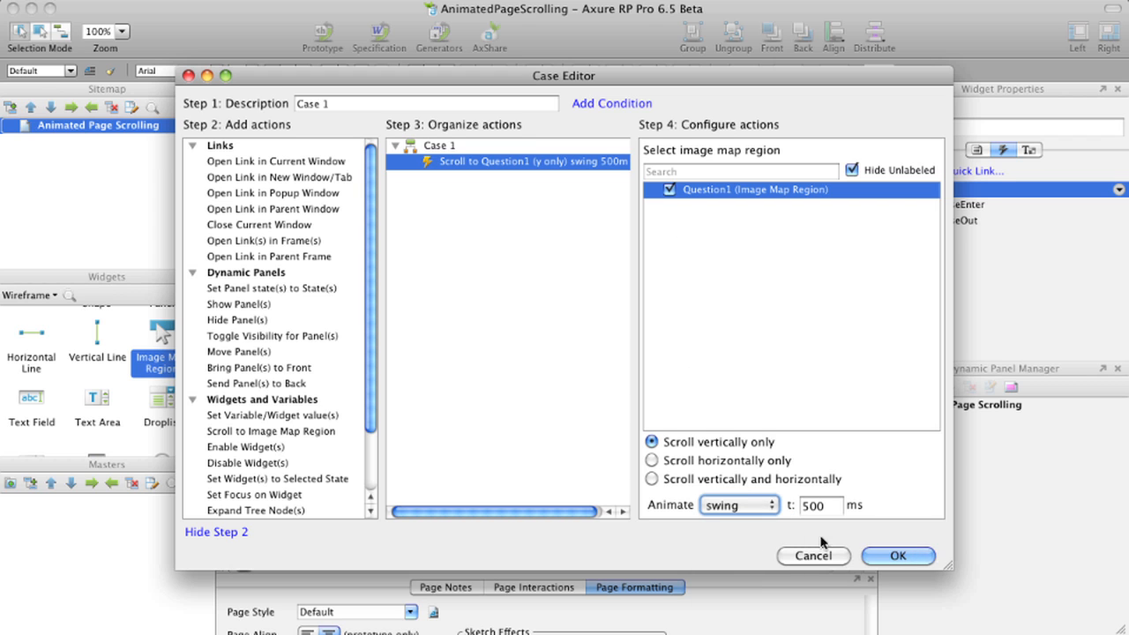
{"action": "left_click", "coordinate": [896, 554]}
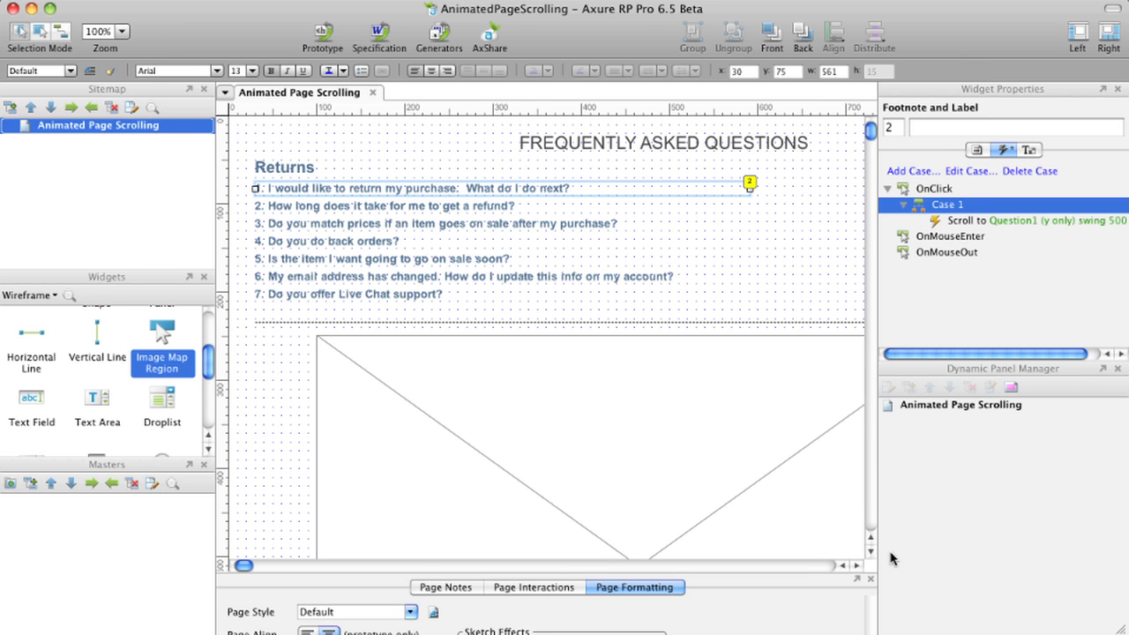
{"action": "left_click", "coordinate": [321, 35]}
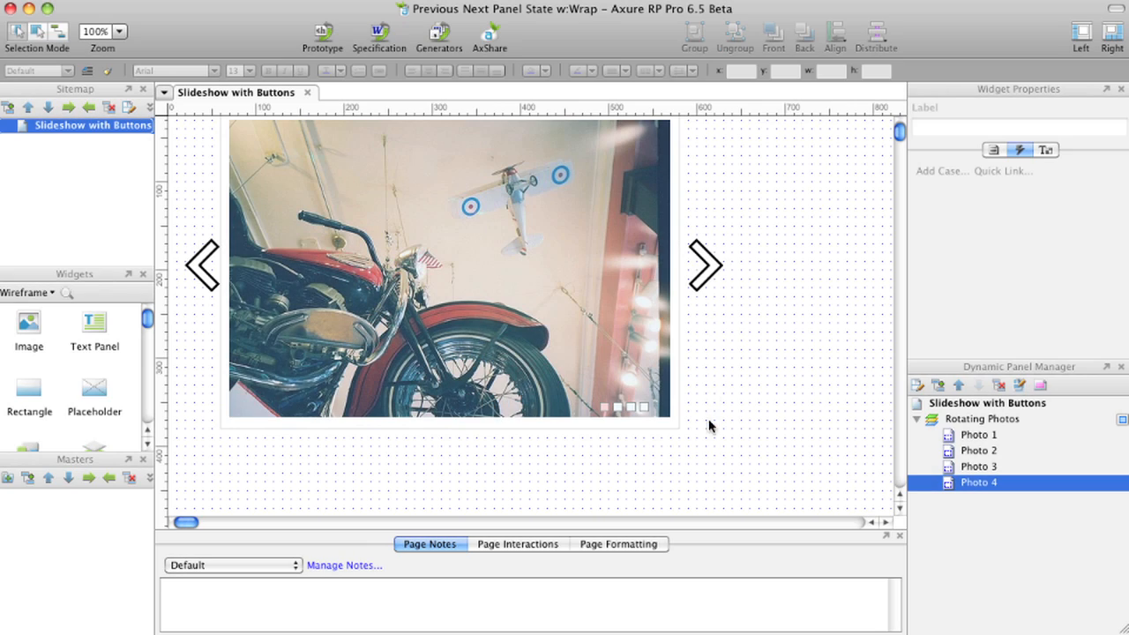
Step: Add an OnClick case setting Rotating Photos to its Next state, wrapping last to first
{"action": "left_click", "coordinate": [704, 264]}
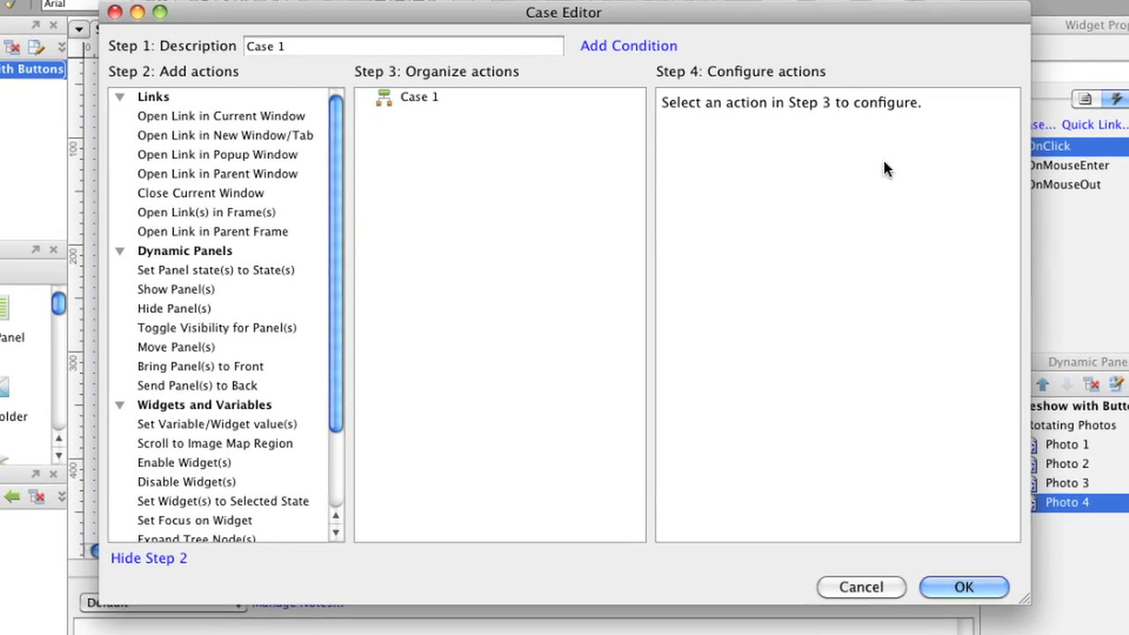
{"action": "mouse_move", "coordinate": [236, 279]}
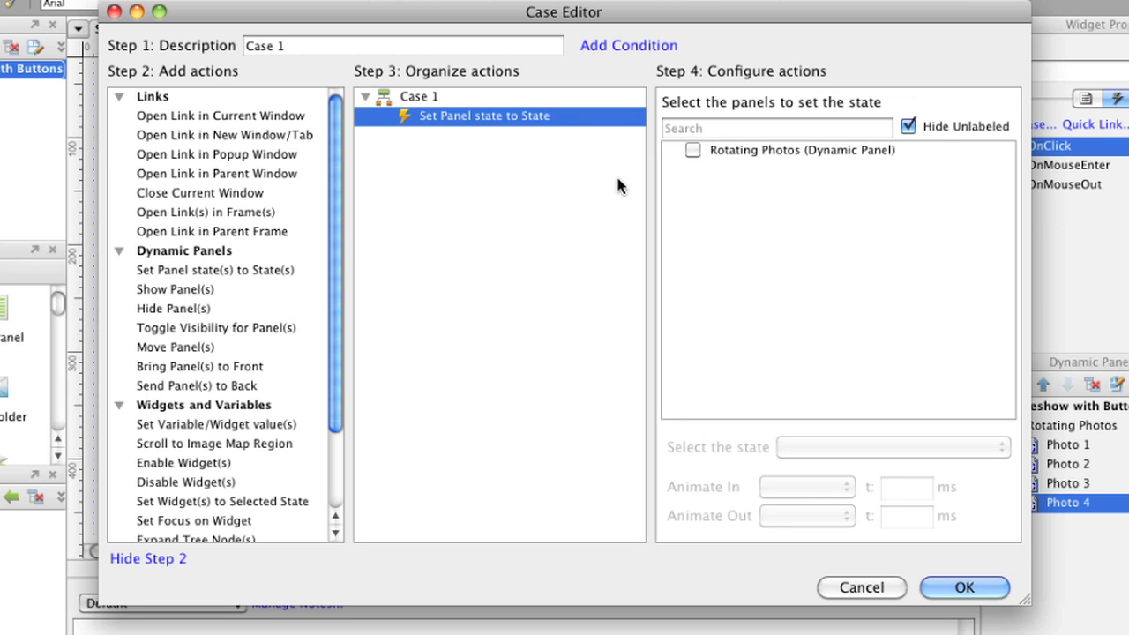
{"action": "left_click", "coordinate": [692, 148]}
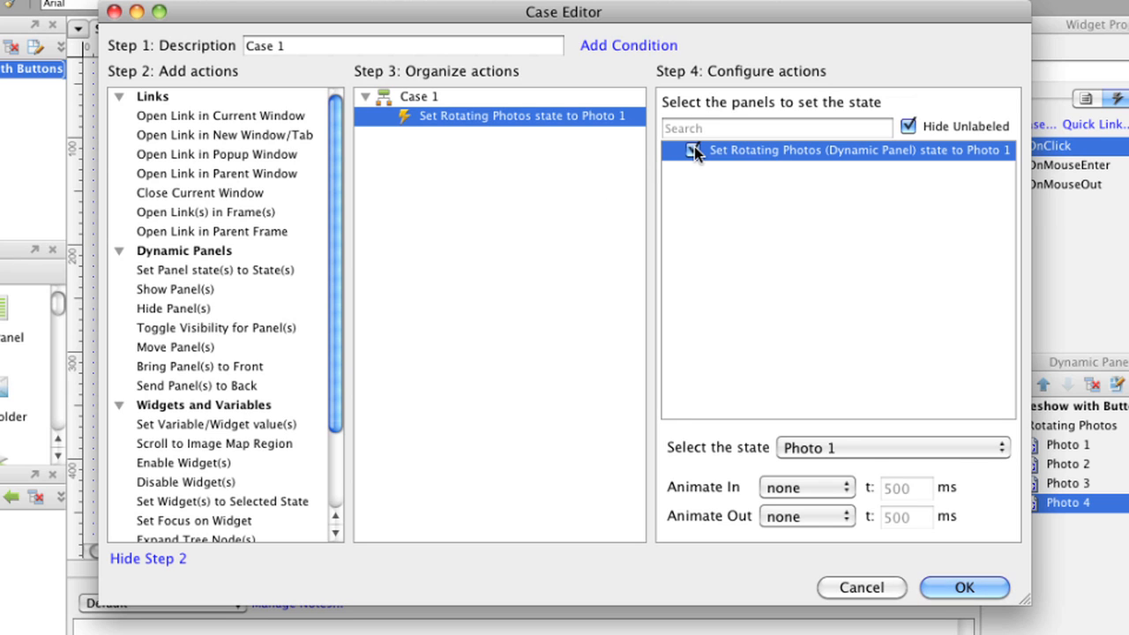
{"action": "left_click", "coordinate": [892, 448]}
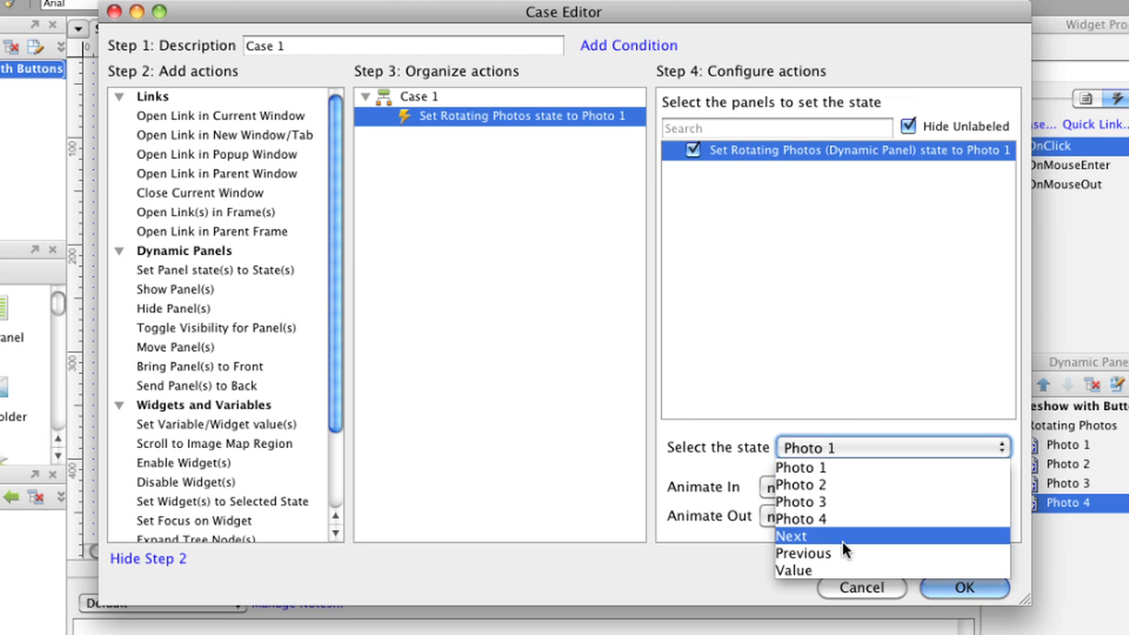
{"action": "left_click", "coordinate": [790, 536]}
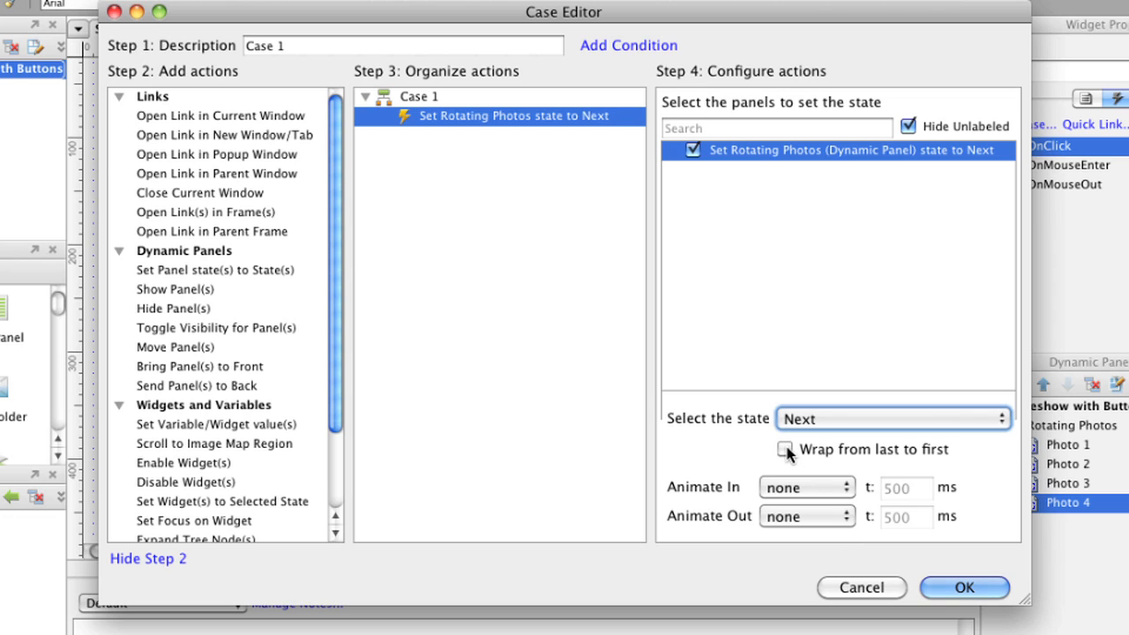
{"action": "left_click", "coordinate": [785, 450]}
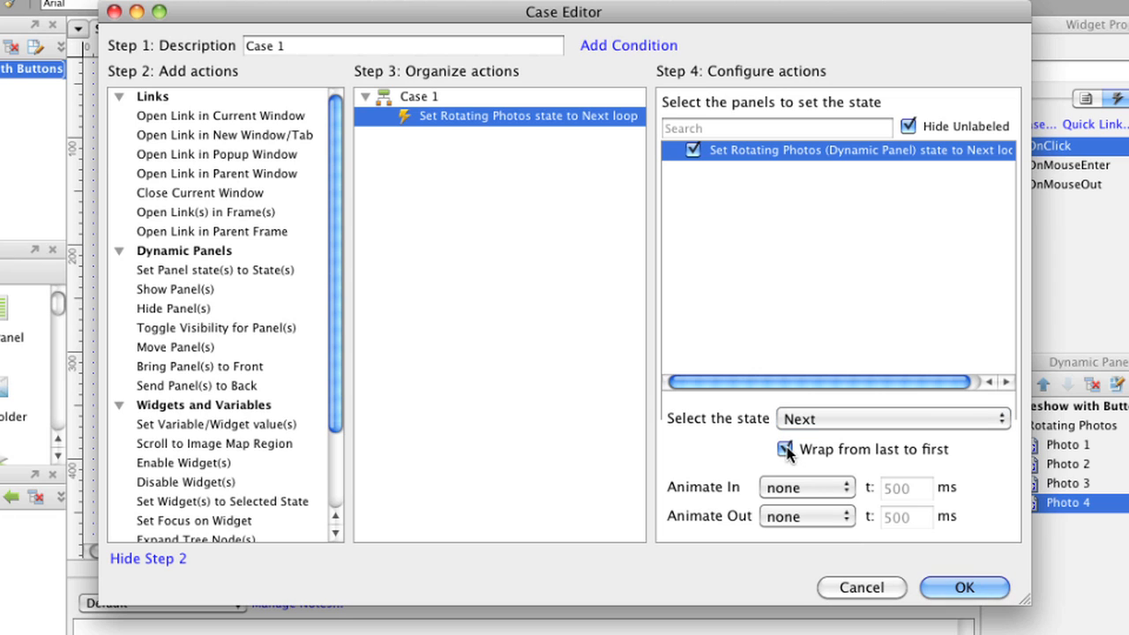
Step: Animate the state change with slide-left in and slide-left out, then confirm the case
{"action": "left_click", "coordinate": [804, 487]}
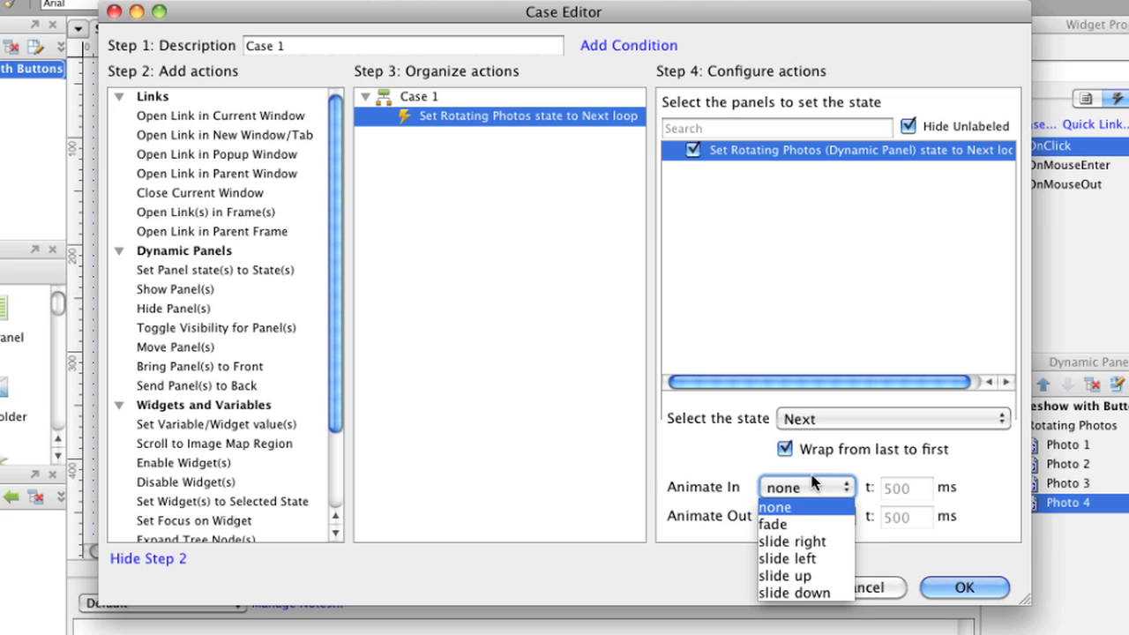
{"action": "left_click", "coordinate": [787, 558]}
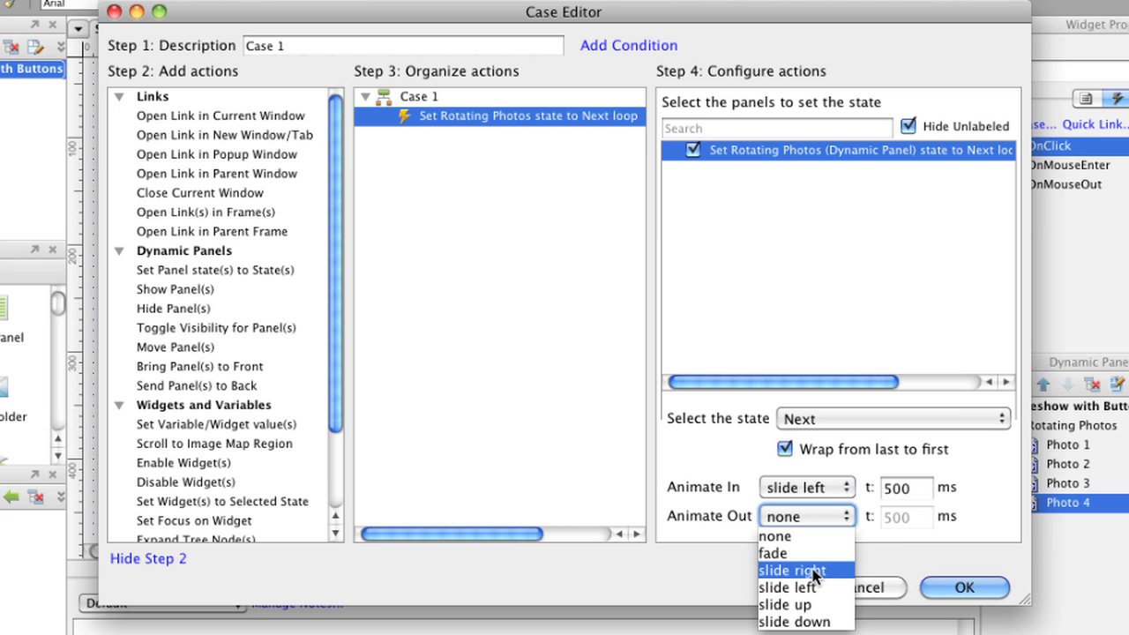
{"action": "left_click", "coordinate": [787, 588]}
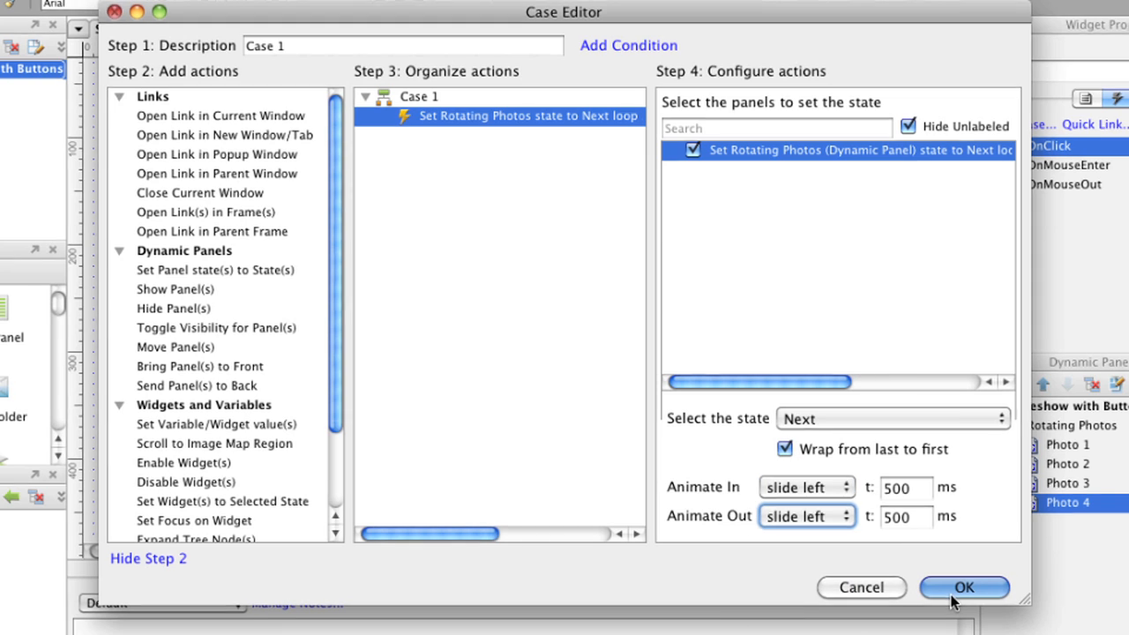
{"action": "left_click", "coordinate": [963, 588]}
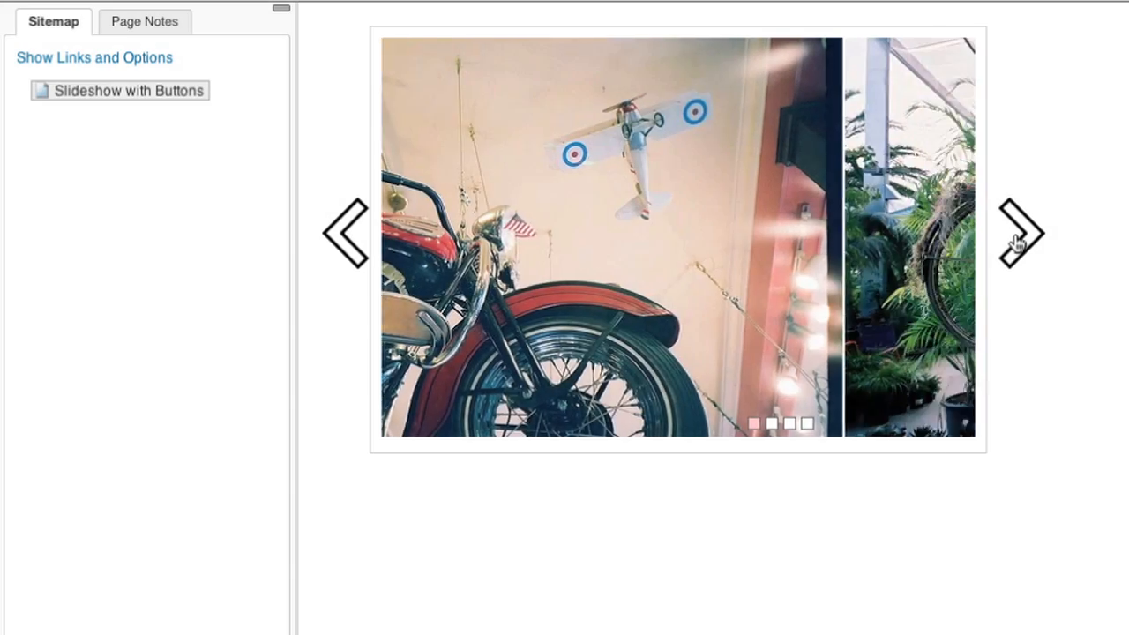
Step: Advance the slideshow preview twice with the right chevron
{"action": "left_click", "coordinate": [1022, 233]}
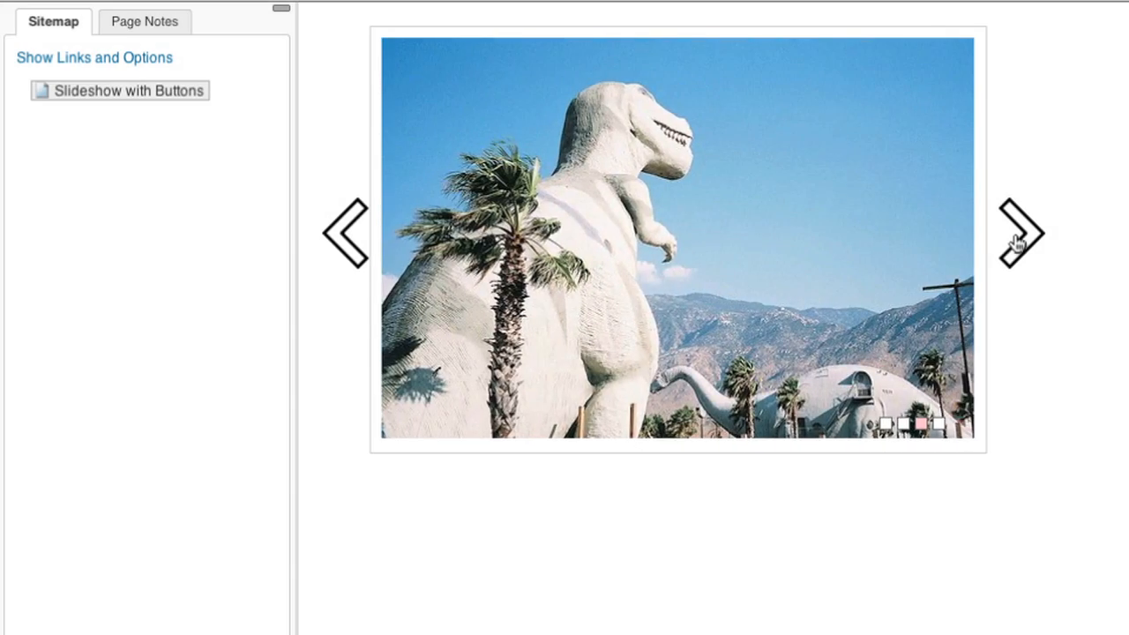
{"action": "left_click", "coordinate": [1019, 233]}
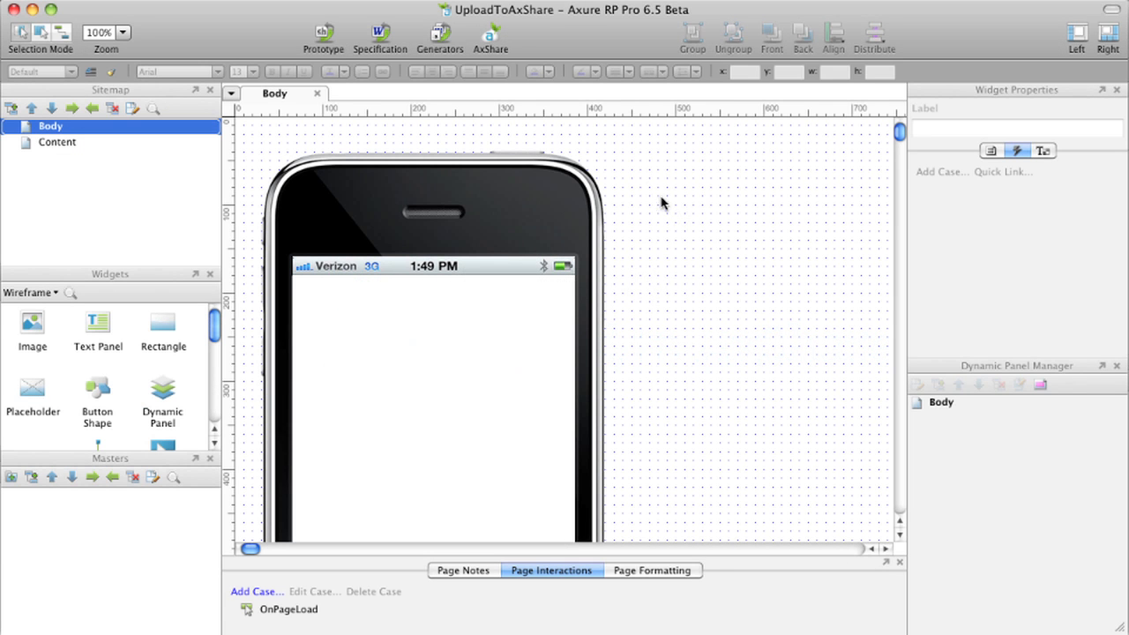
Step: Publish the project to AxShare as a new prototype named UploadToAxShare
{"action": "left_click", "coordinate": [491, 35]}
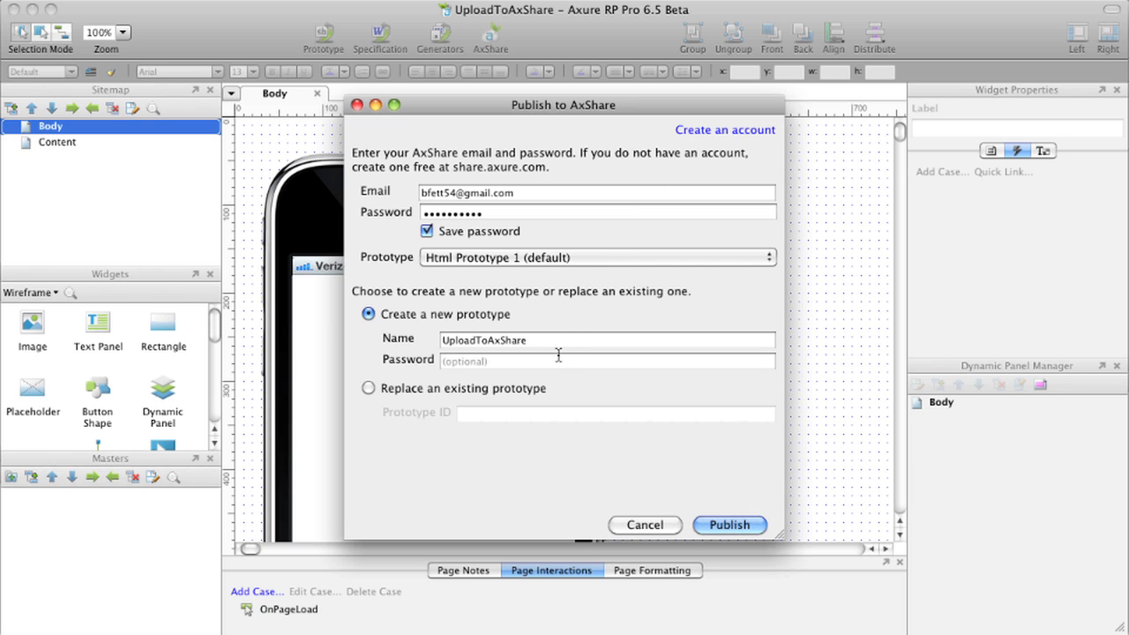
{"action": "mouse_move", "coordinate": [663, 466]}
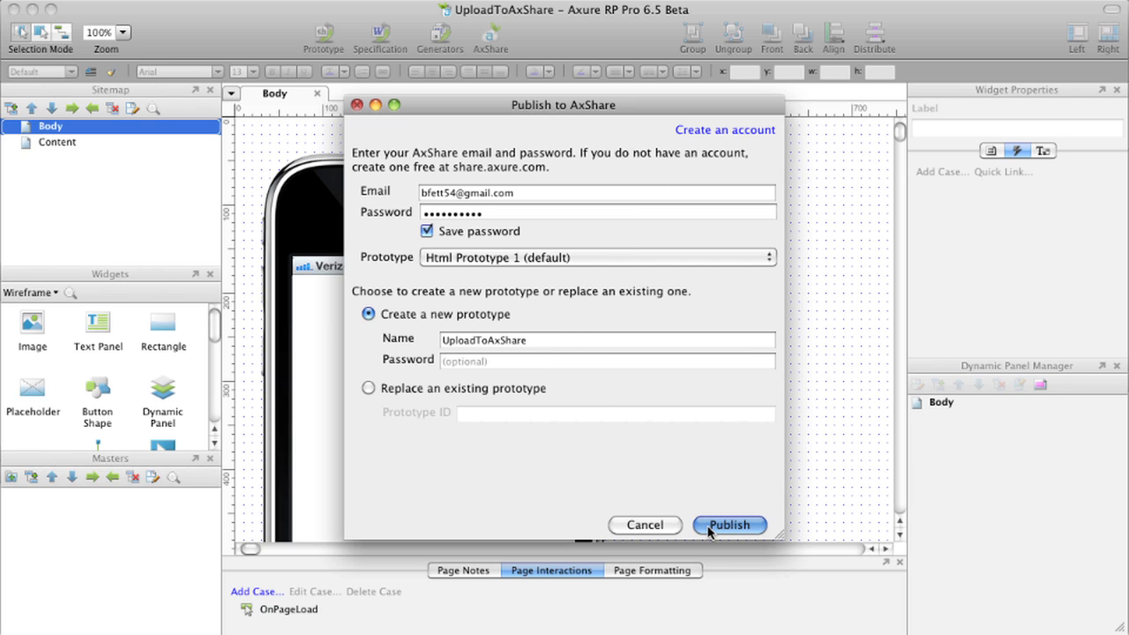
{"action": "left_click", "coordinate": [728, 526]}
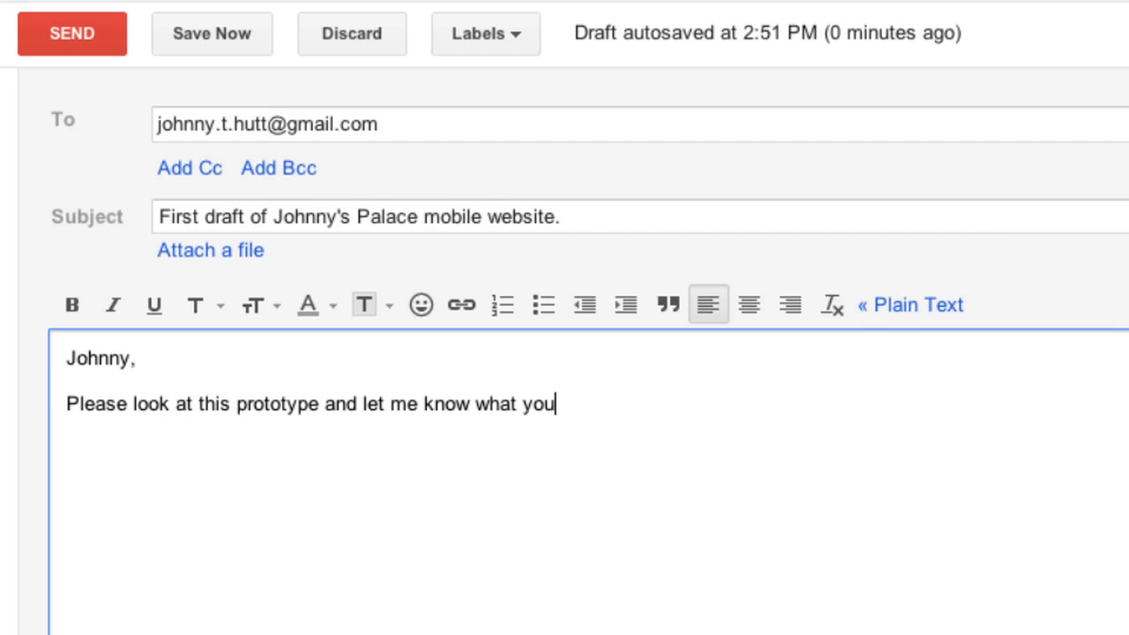
{"action": "type", "text": "think."}
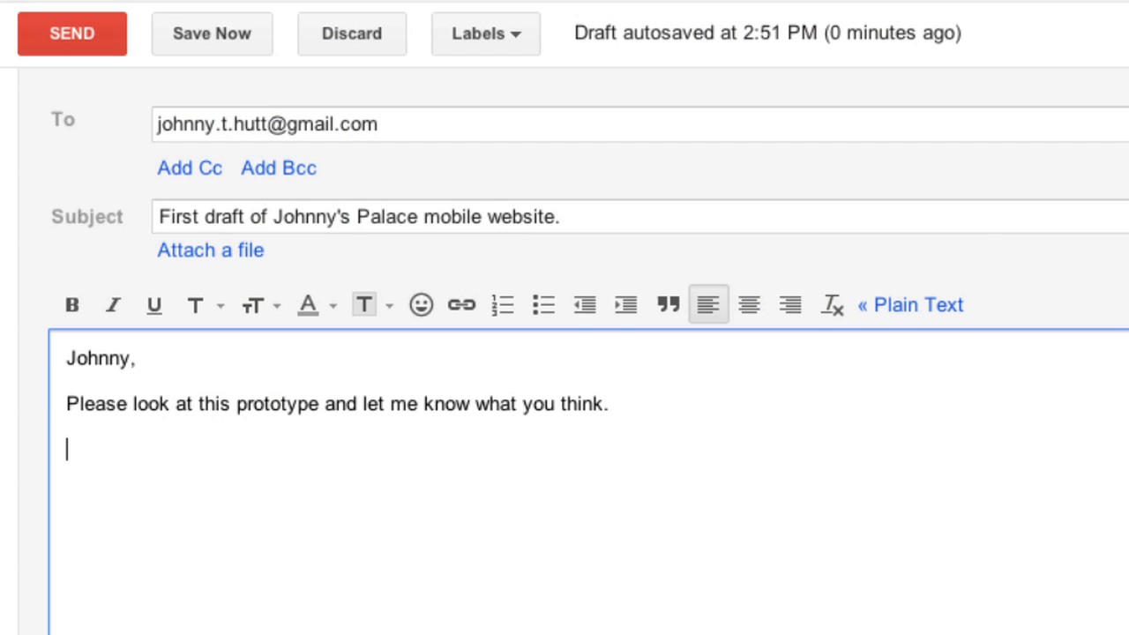
{"action": "type", "text": "http://share.axure.com/5B1JYC"}
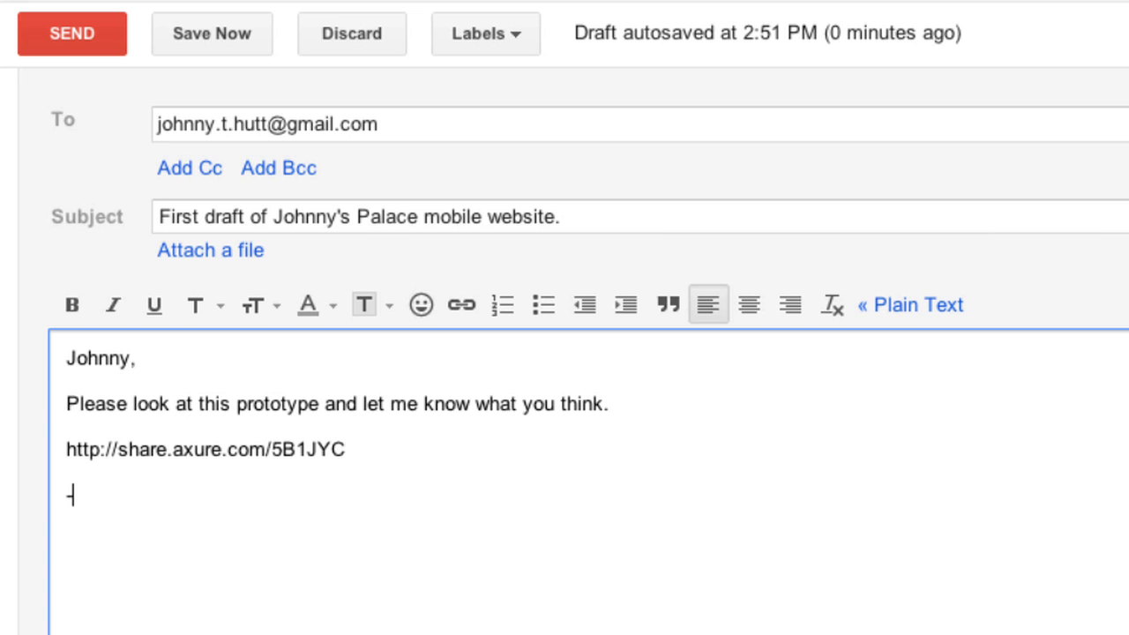
{"action": "type", "text": "-Bob"}
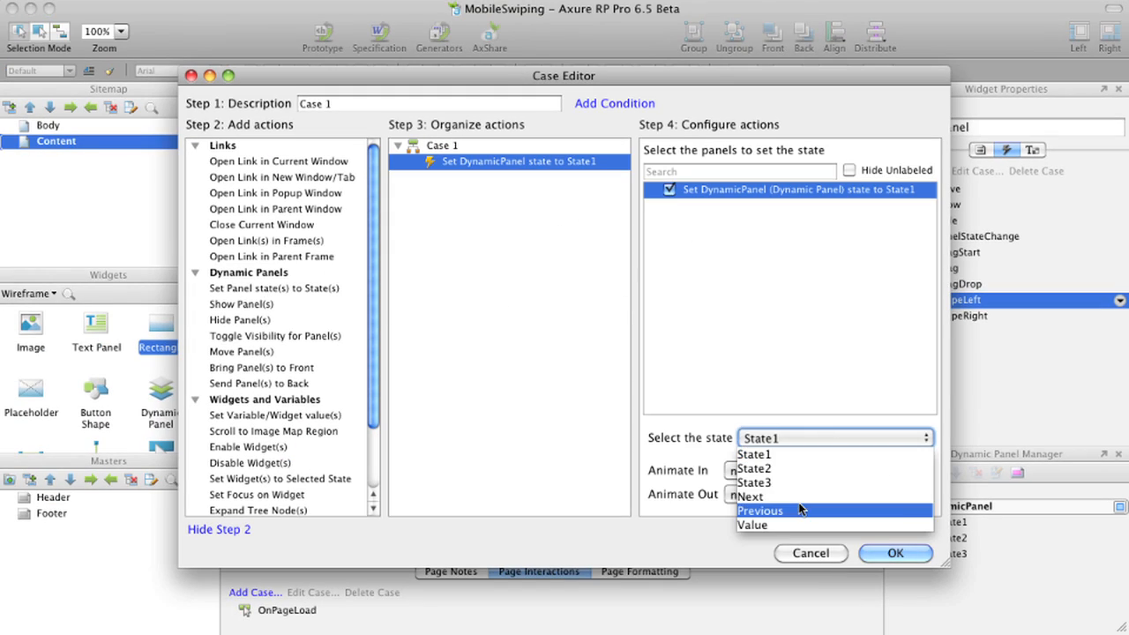
Step: Set OnSwipeLeft to Next sliding left and OnSwipeRight to Previous sliding right on DynamicPanel
{"action": "left_click", "coordinate": [748, 495]}
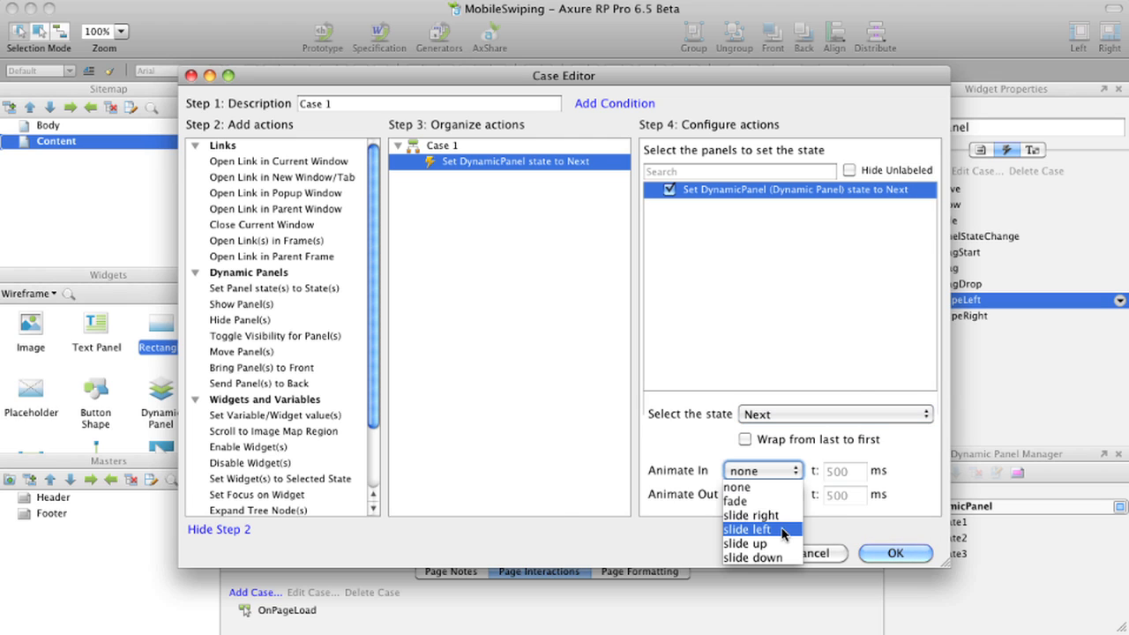
{"action": "left_click", "coordinate": [748, 529]}
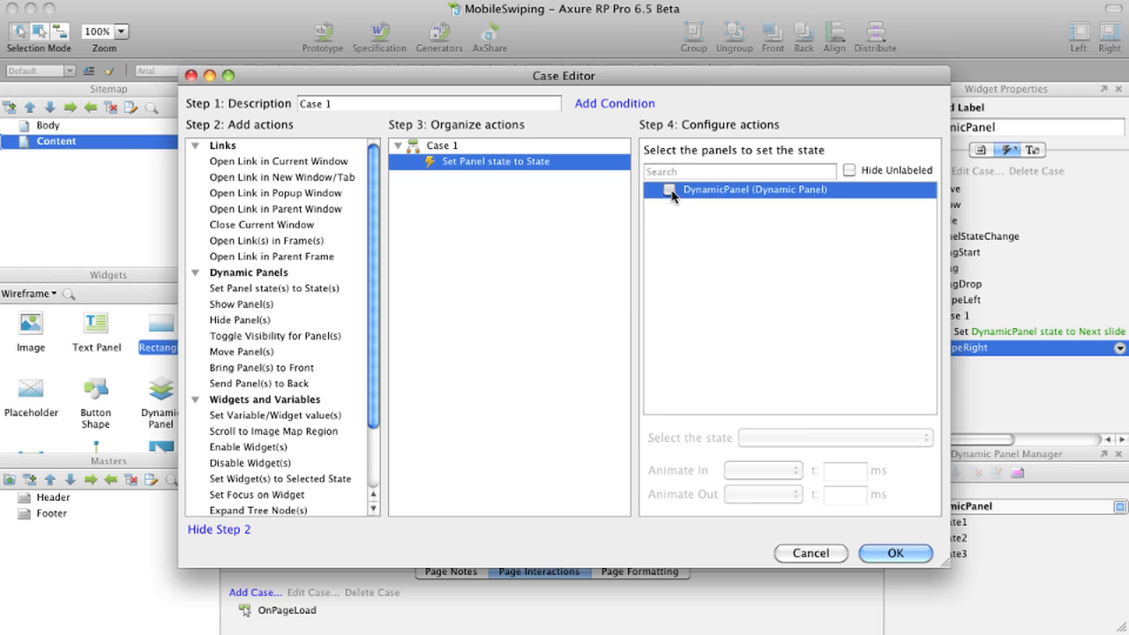
{"action": "left_click", "coordinate": [670, 188]}
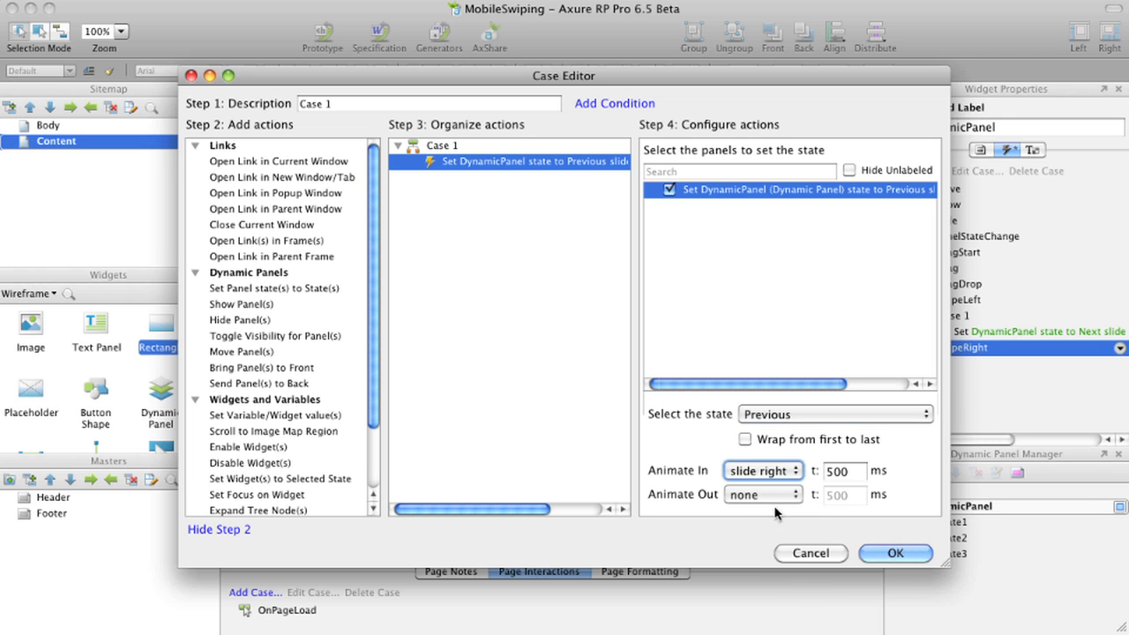
{"action": "left_click", "coordinate": [760, 494]}
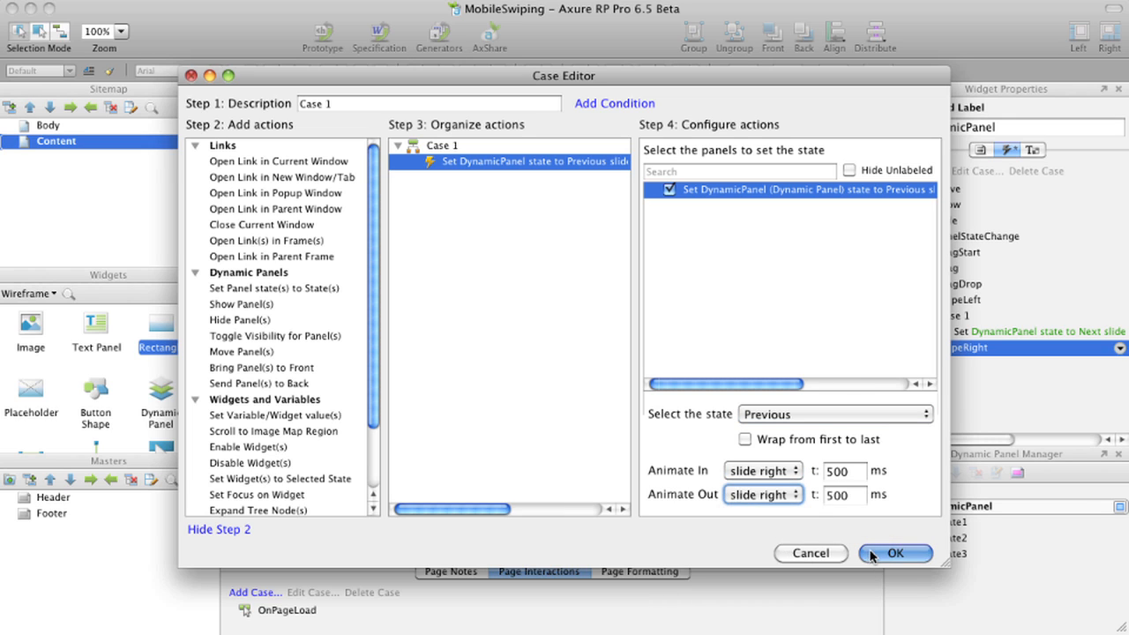
{"action": "left_click", "coordinate": [895, 554]}
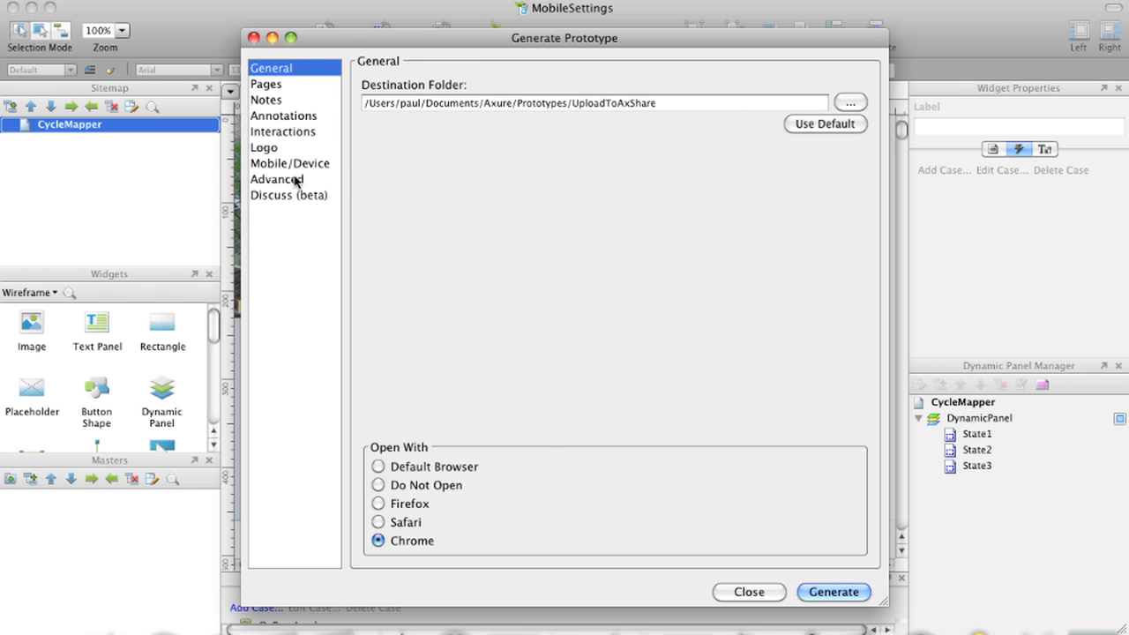
Step: Review the Mobile/Device generation settings, close Generate Prototype and start AxShare publishing
{"action": "left_click", "coordinate": [289, 162]}
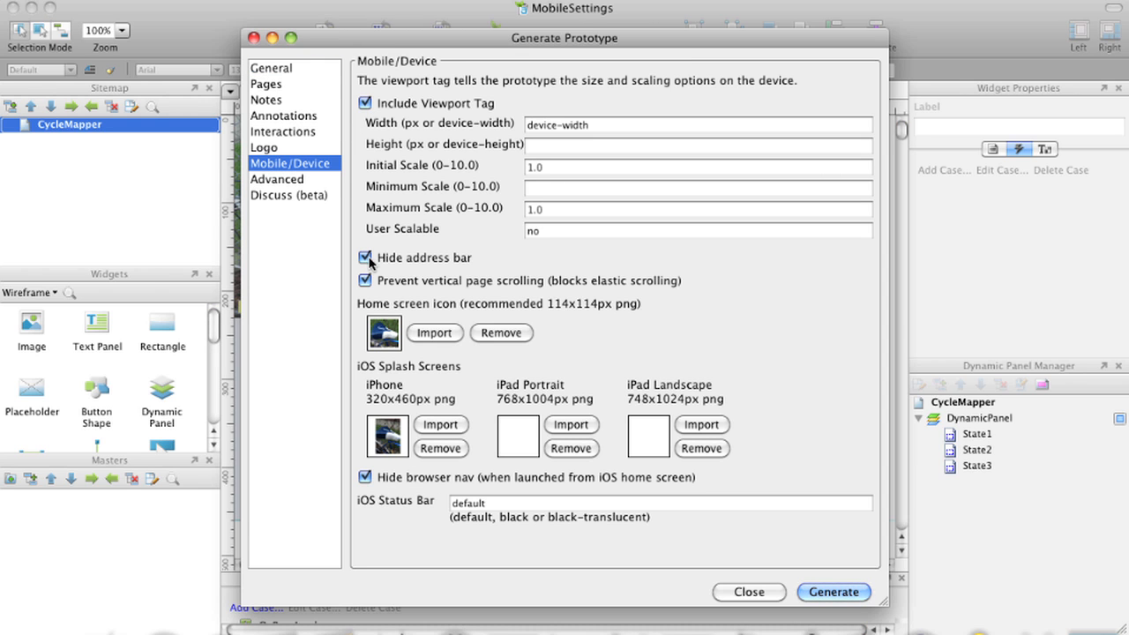
{"action": "mouse_move", "coordinate": [427, 339]}
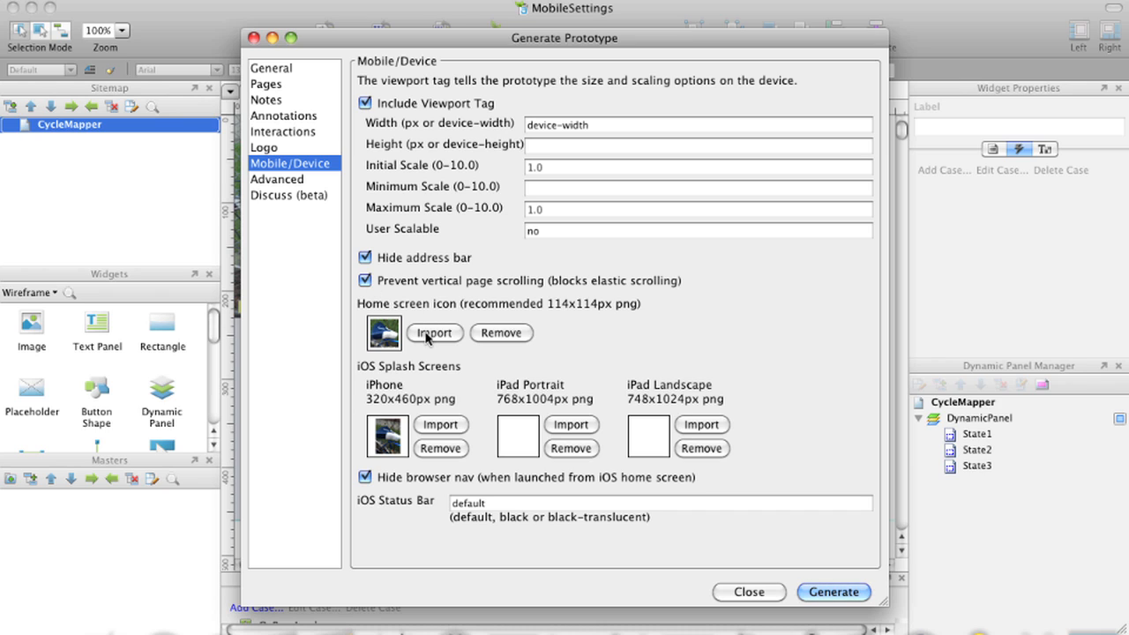
{"action": "mouse_move", "coordinate": [427, 383]}
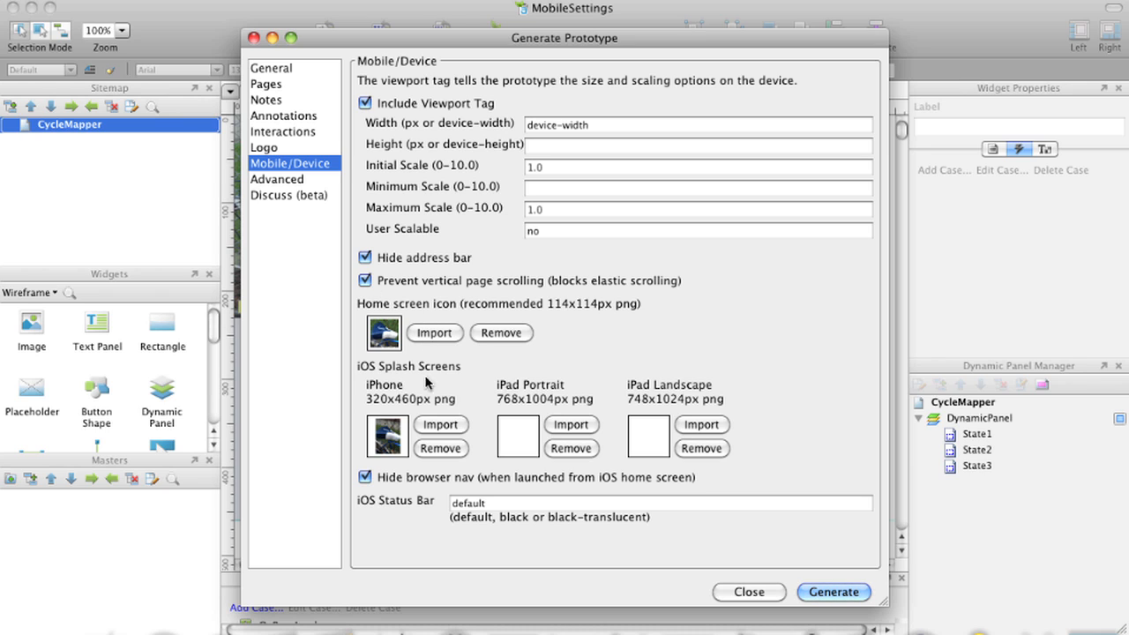
{"action": "mouse_move", "coordinate": [382, 468]}
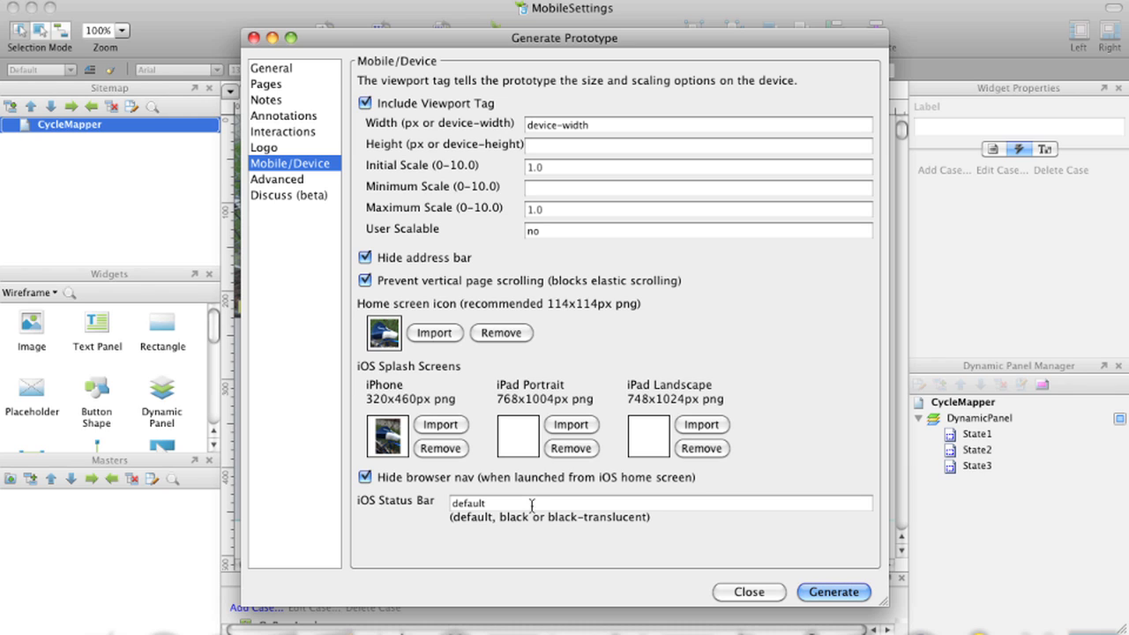
{"action": "mouse_move", "coordinate": [689, 564]}
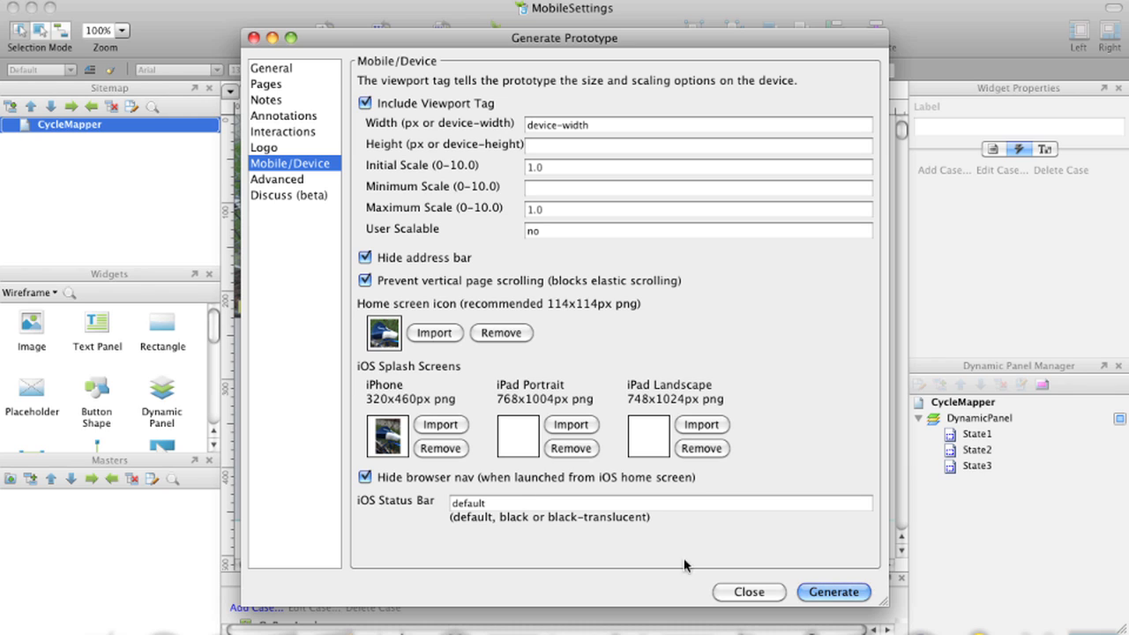
{"action": "left_click", "coordinate": [748, 592]}
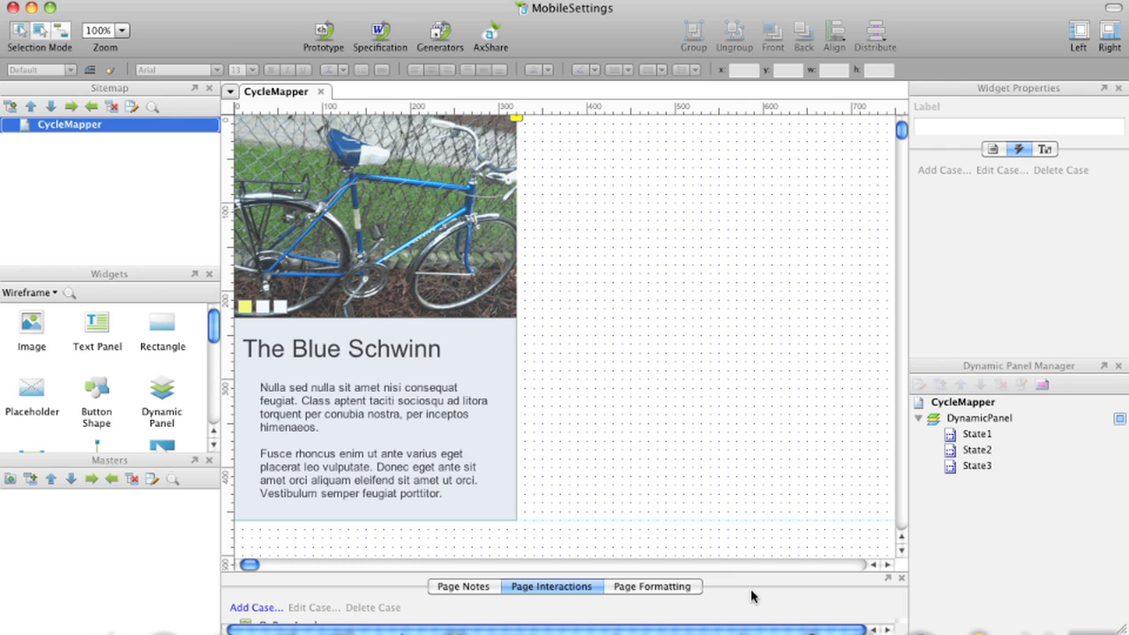
{"action": "left_click", "coordinate": [491, 36]}
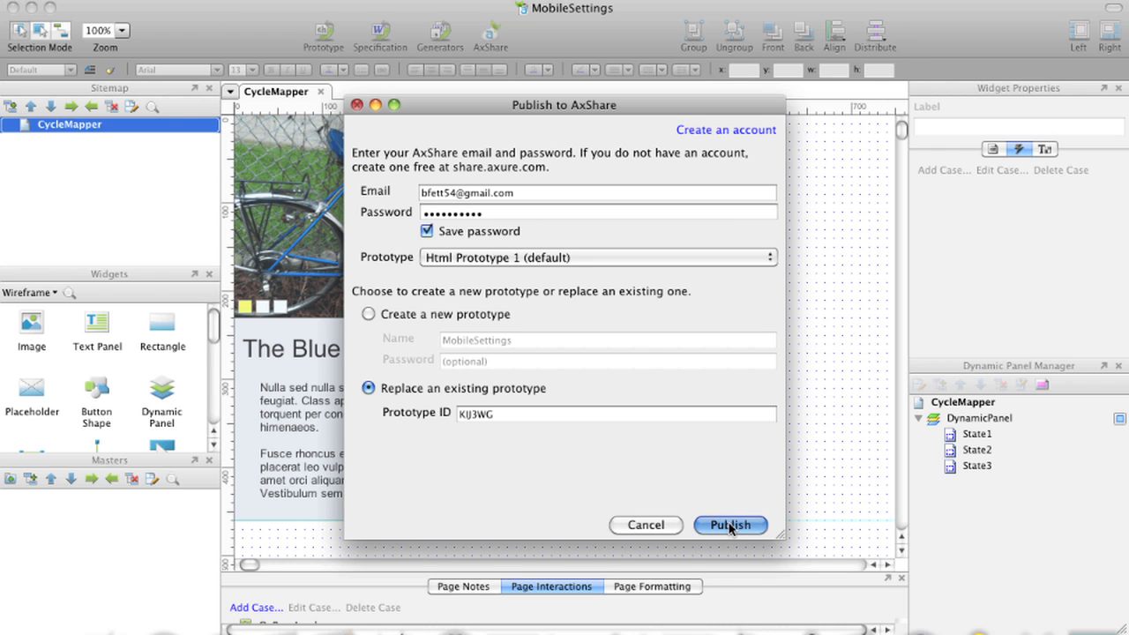
Step: Publish CycleMapper over the existing AxShare prototype and open its 'without sitemap' link
{"action": "left_click", "coordinate": [730, 525]}
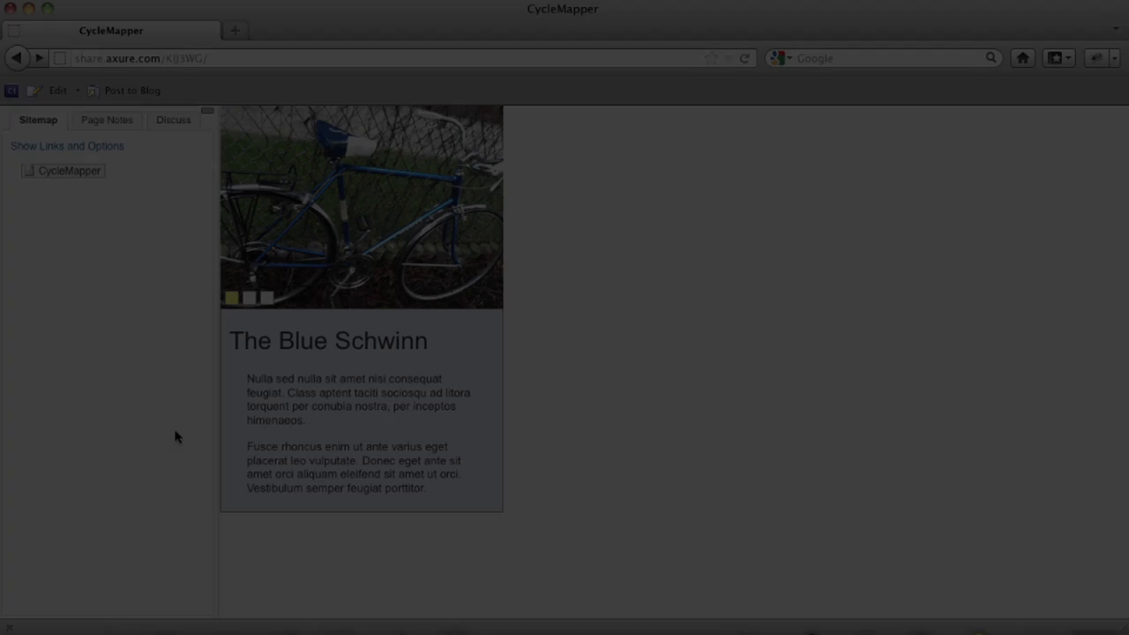
{"action": "left_click", "coordinate": [67, 145]}
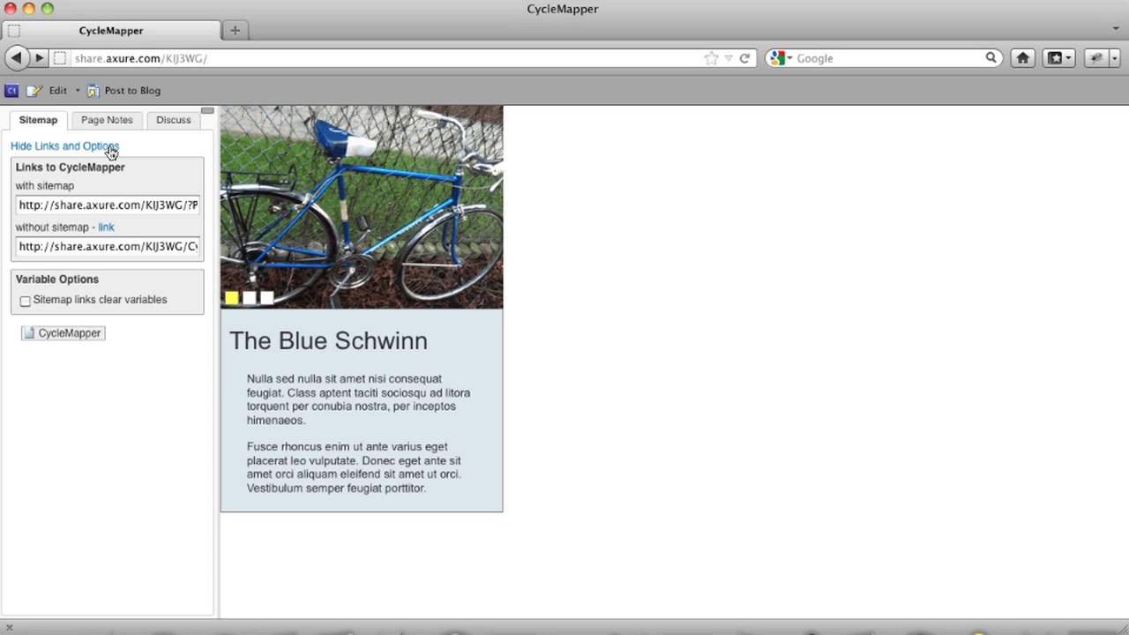
{"action": "mouse_move", "coordinate": [107, 227]}
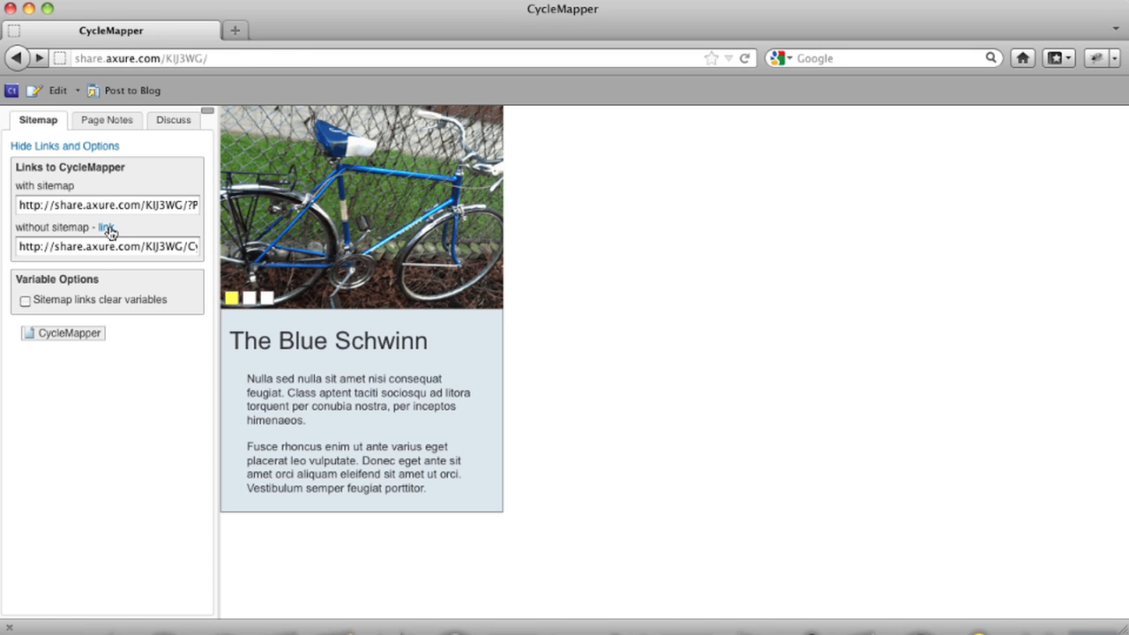
{"action": "left_click", "coordinate": [105, 227]}
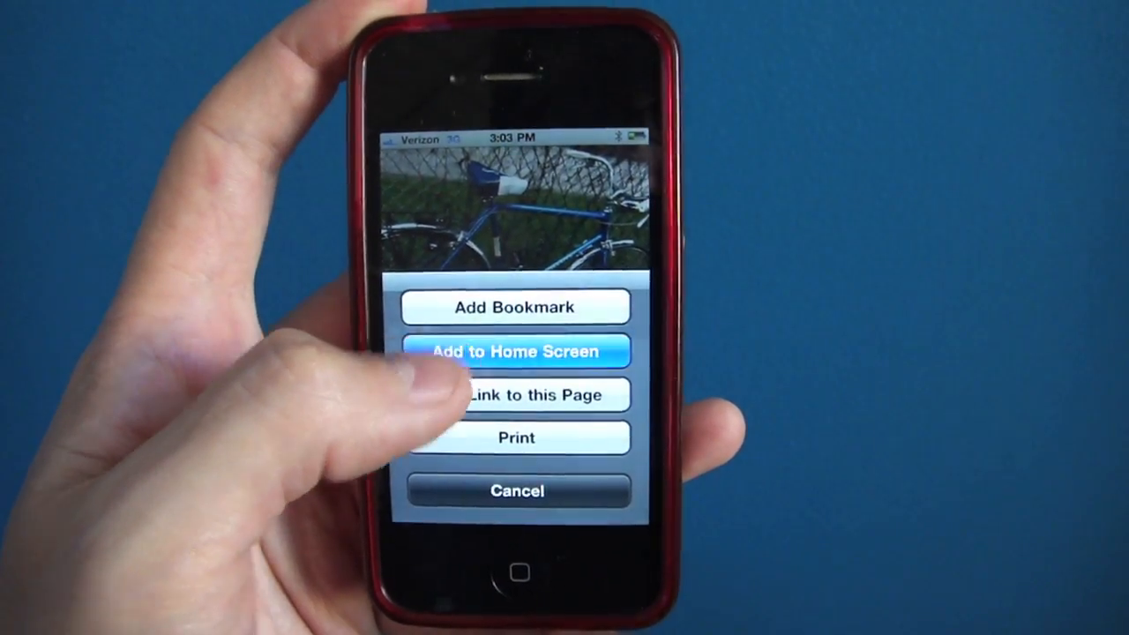
{"action": "left_click", "coordinate": [515, 351]}
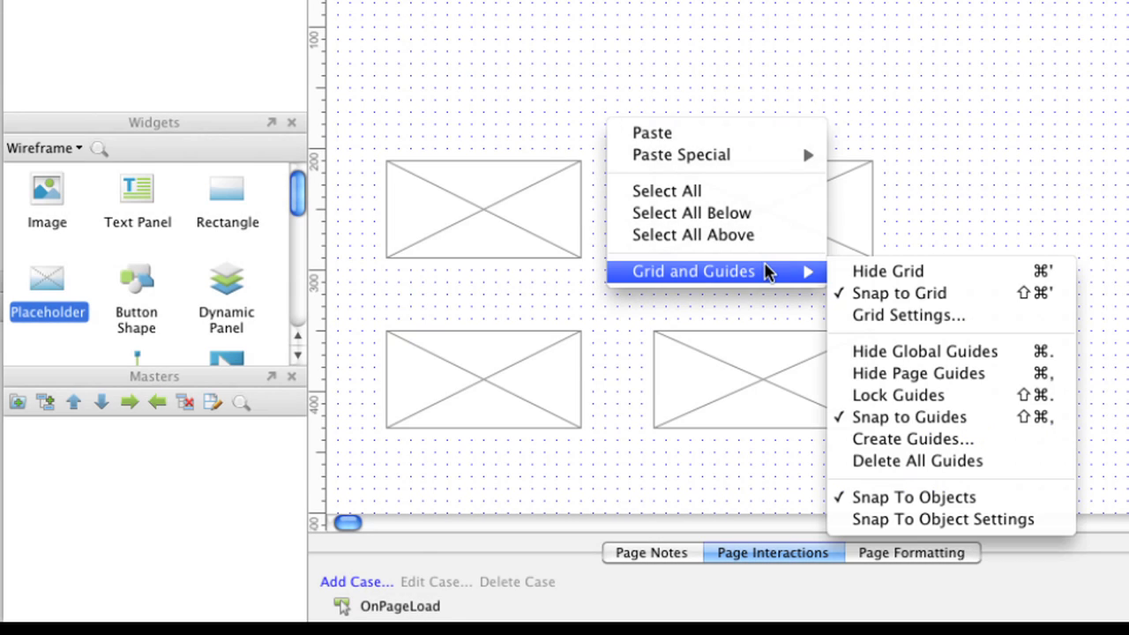
Step: Enable Snap to Objects and Snap to Padding at 20 px in Snap To Object Settings
{"action": "left_click", "coordinate": [942, 518]}
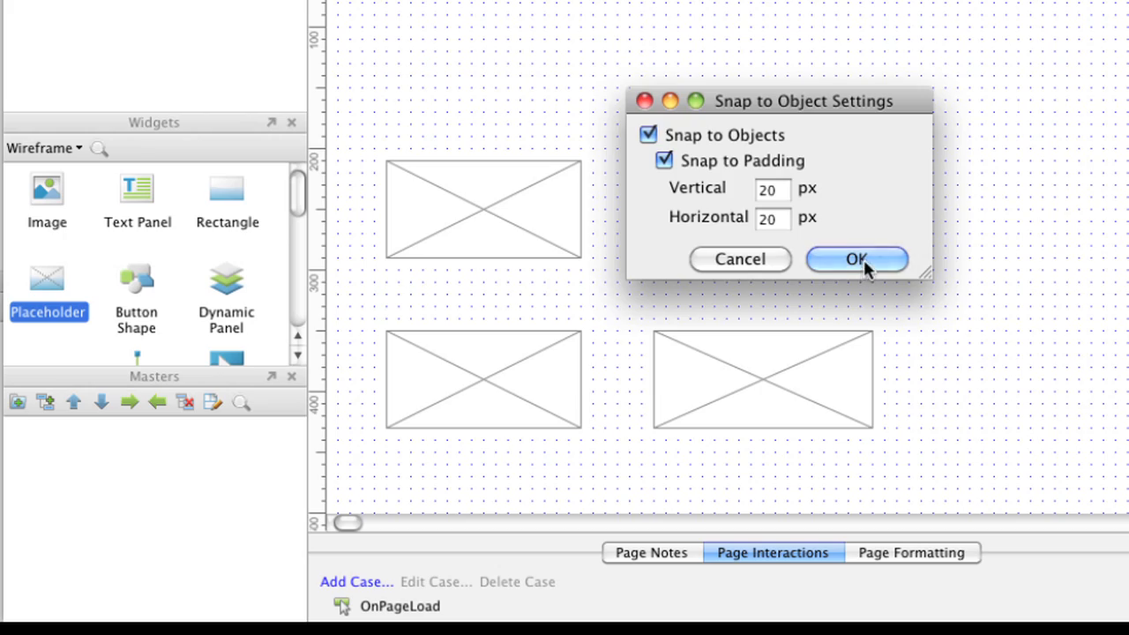
{"action": "left_click", "coordinate": [854, 257]}
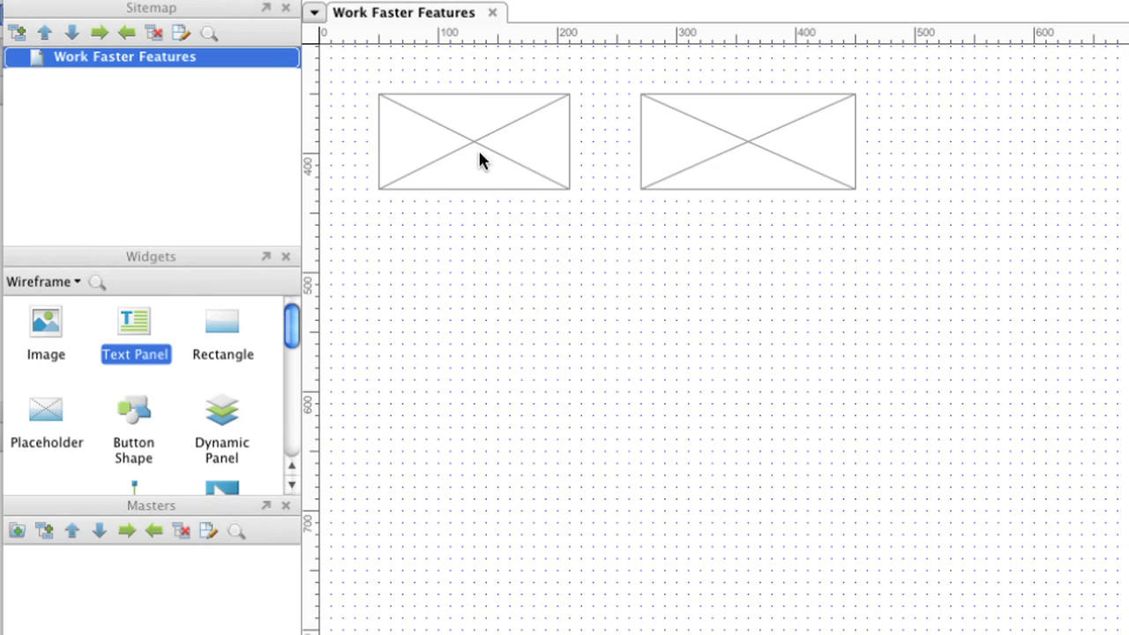
Step: Scroll to the Article Title area and choose Select All Below from the canvas menu above it
{"action": "scroll", "scroll_direction": "down", "scroll_amount": 3}
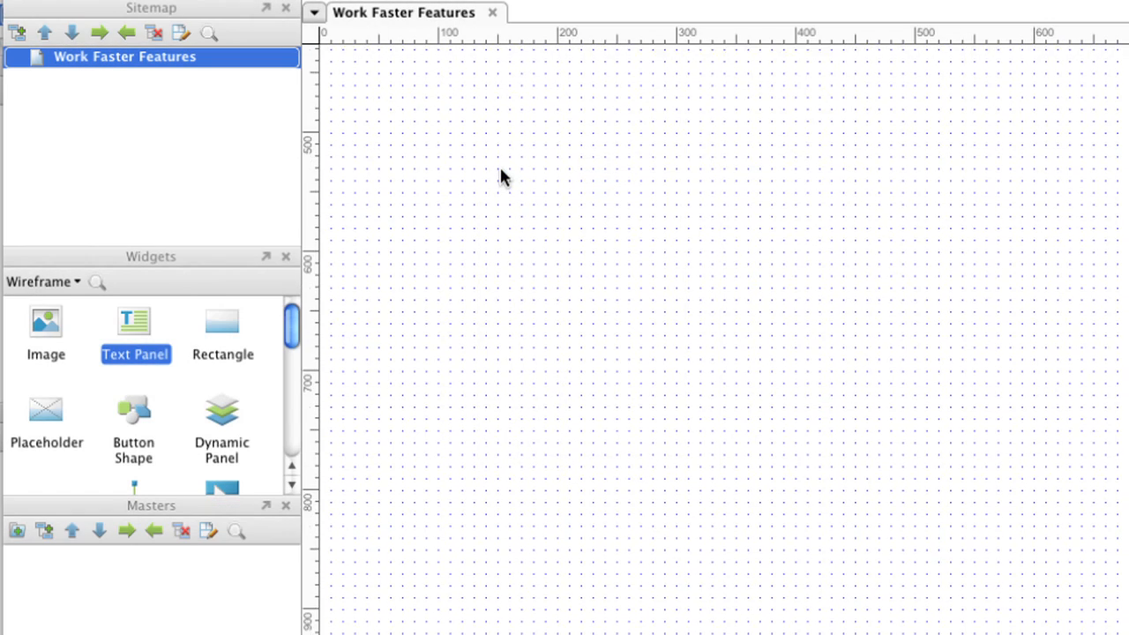
{"action": "scroll", "scroll_direction": "down", "scroll_amount": 3}
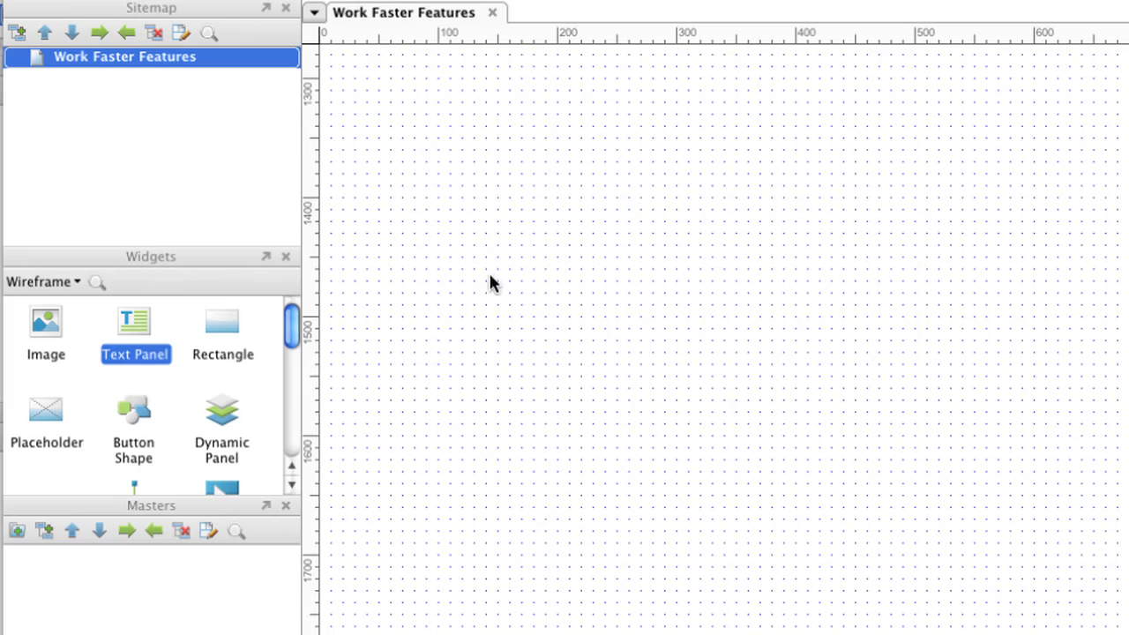
{"action": "left_click_drag", "start_coordinate": [46, 321], "coordinate": [557, 314]}
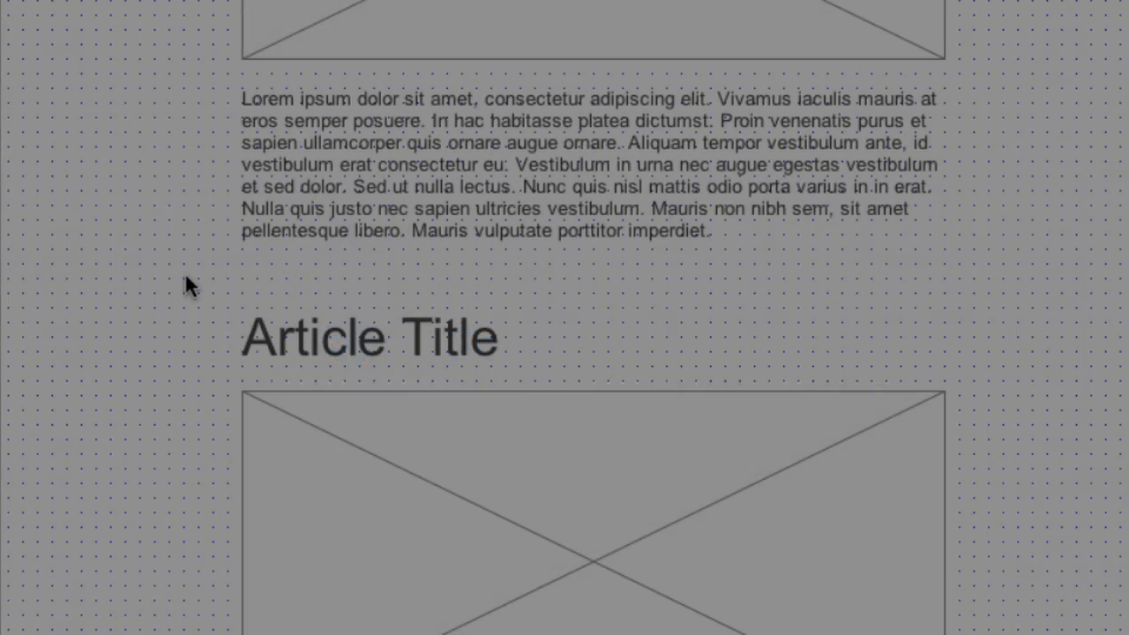
{"action": "right_click", "coordinate": [190, 286]}
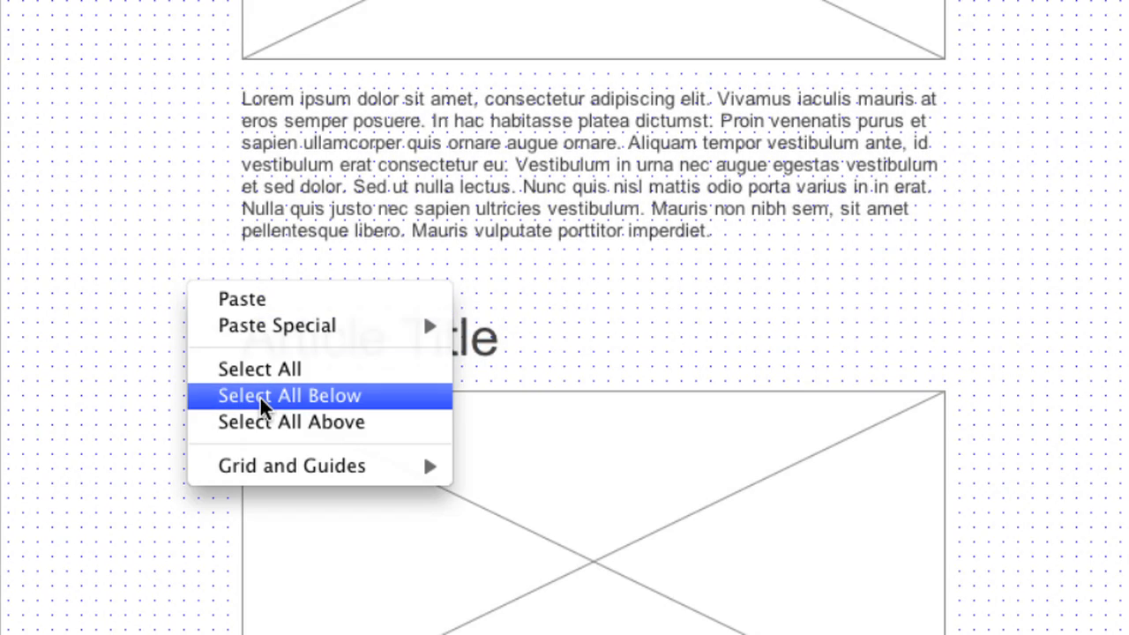
{"action": "left_click", "coordinate": [290, 395]}
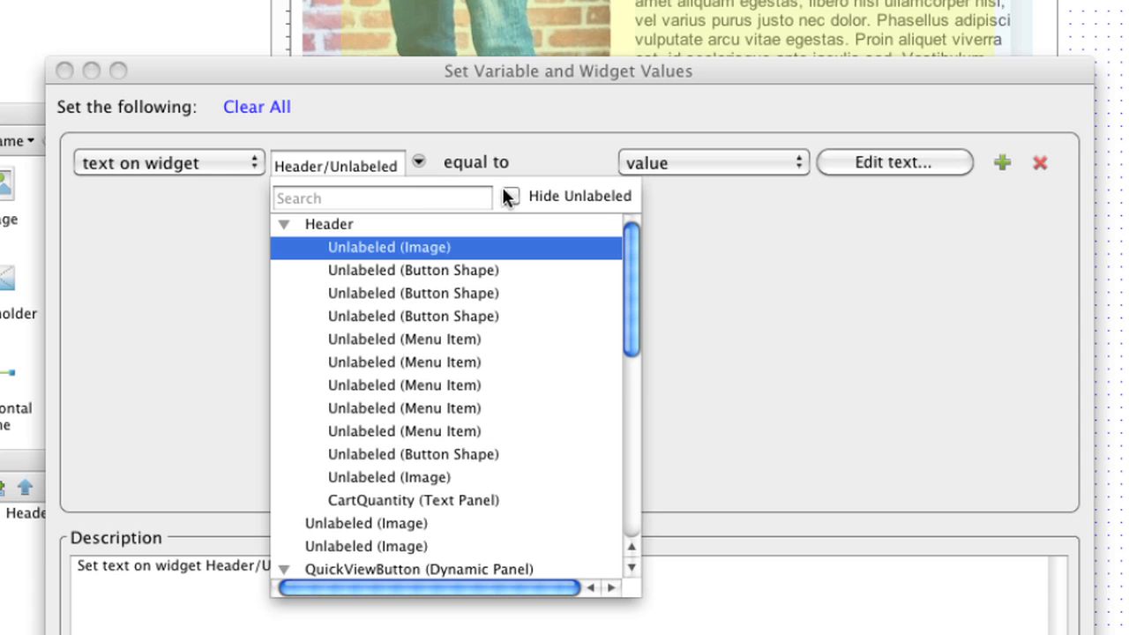
Step: Check Hide Unlabeled in the widget list and pick AddedToCart as the set-text target
{"action": "left_click", "coordinate": [510, 196]}
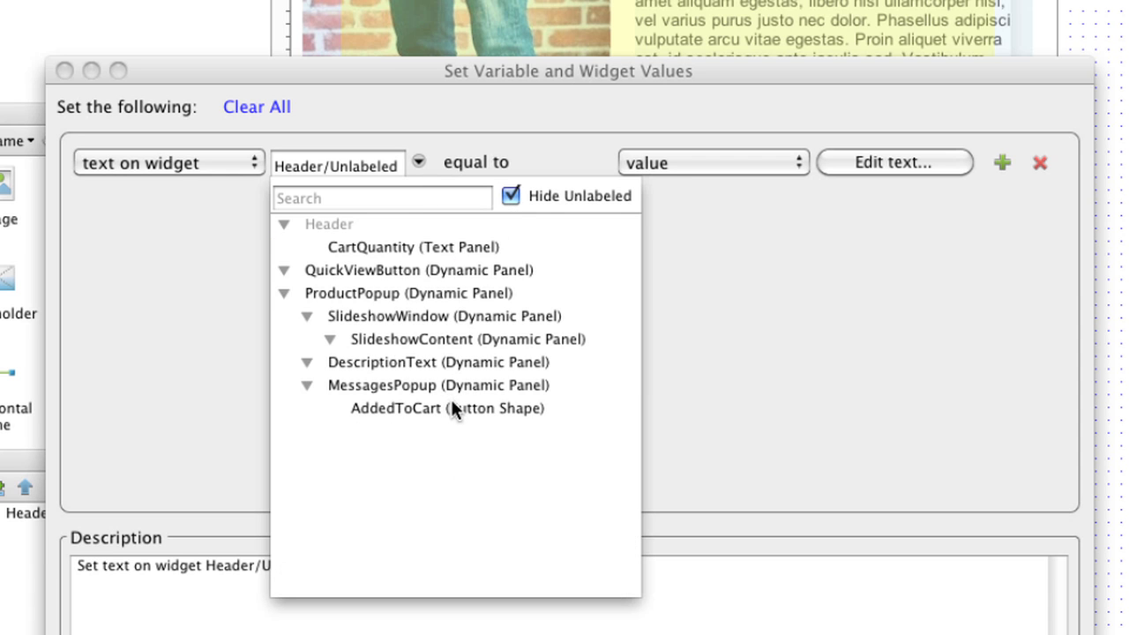
{"action": "left_click", "coordinate": [395, 408]}
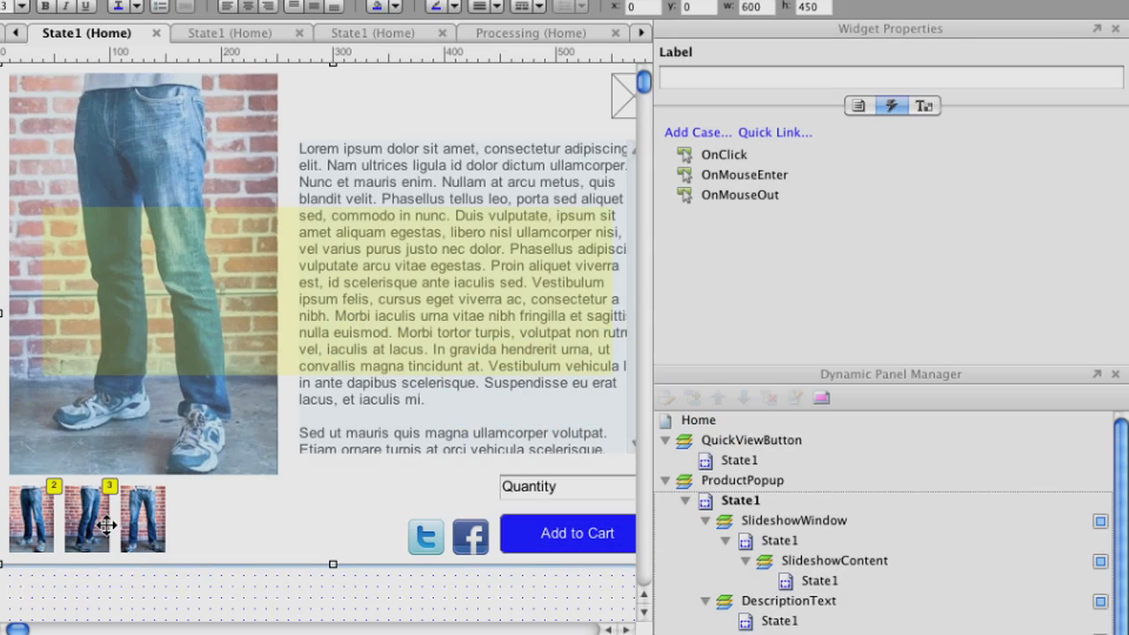
Step: Copy Thumbnail2's OnClick Case 1 and paste it into Thumbnail3's OnClick
{"action": "left_click", "coordinate": [86, 519]}
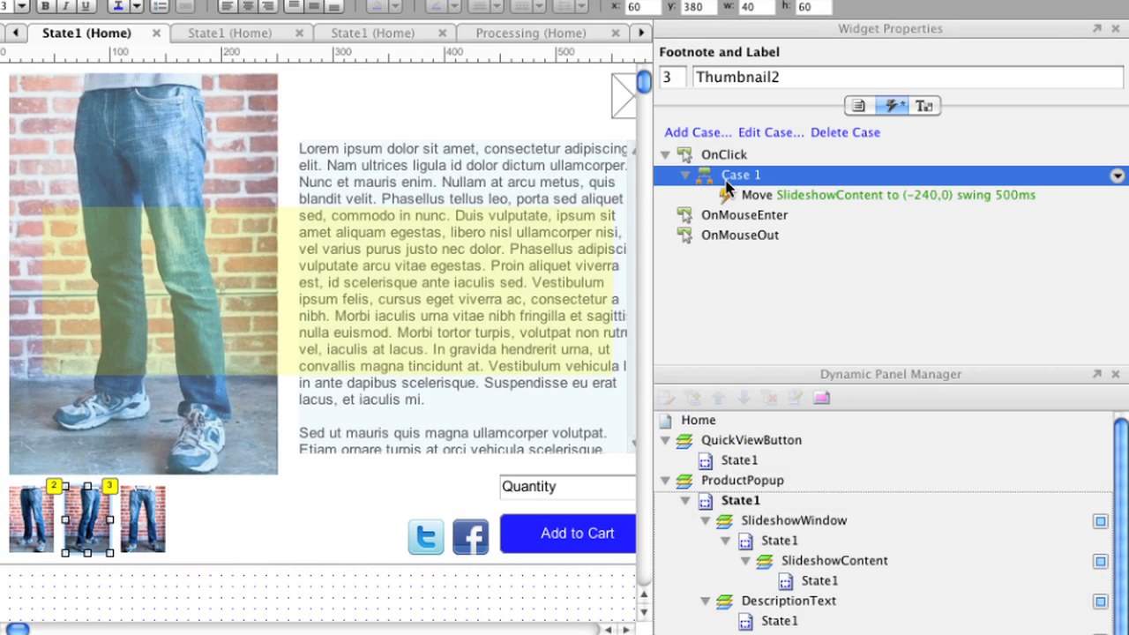
{"action": "left_click", "coordinate": [141, 519]}
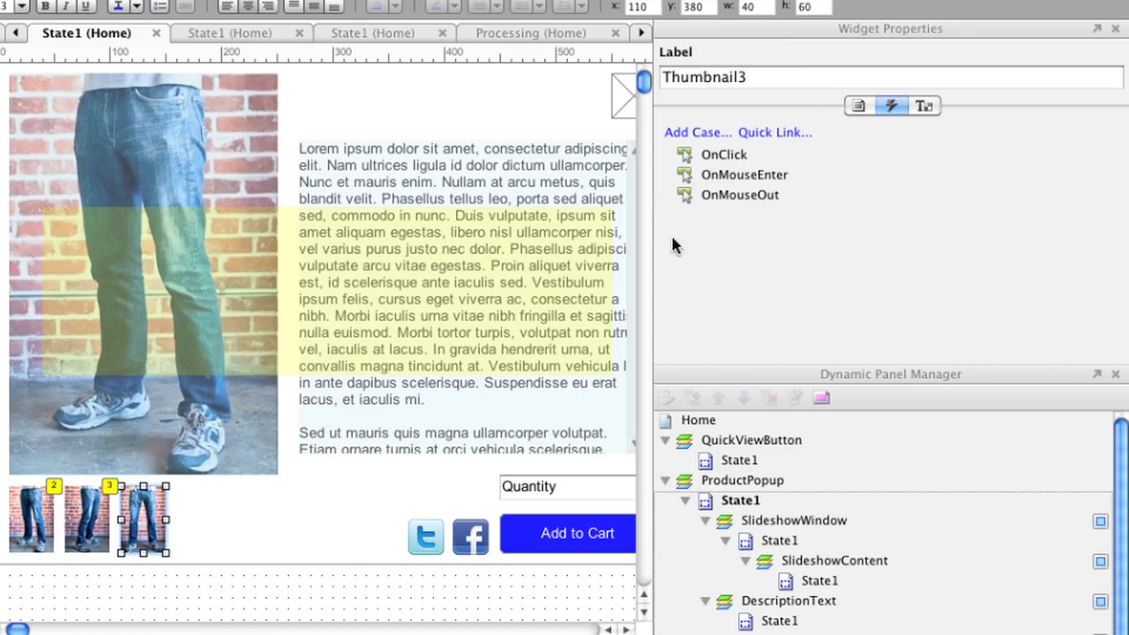
{"action": "left_click", "coordinate": [724, 155]}
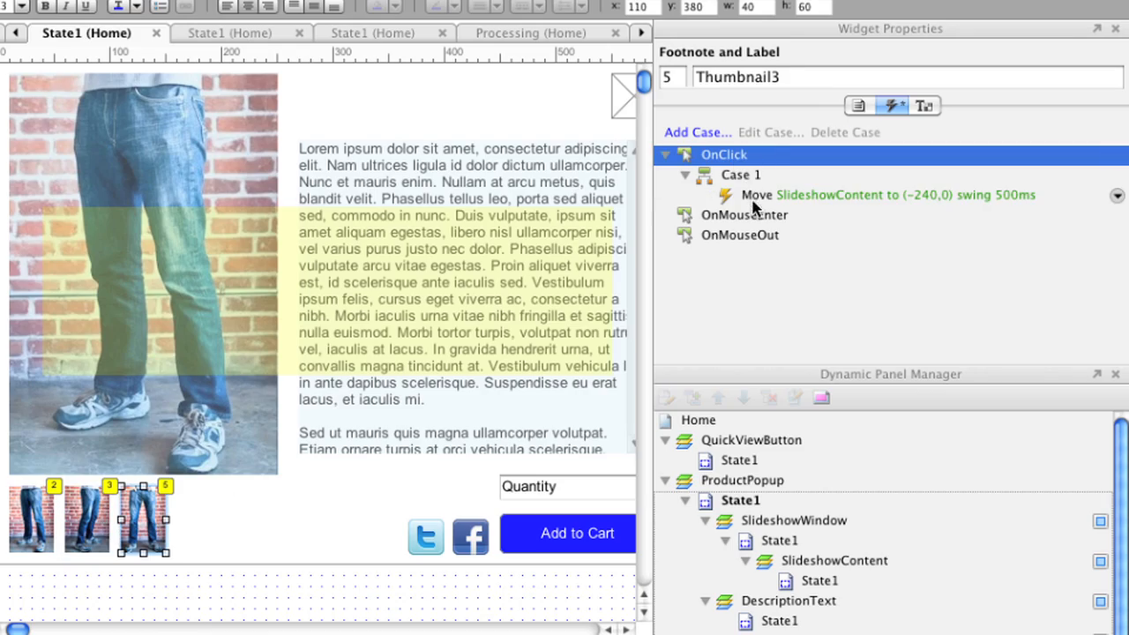